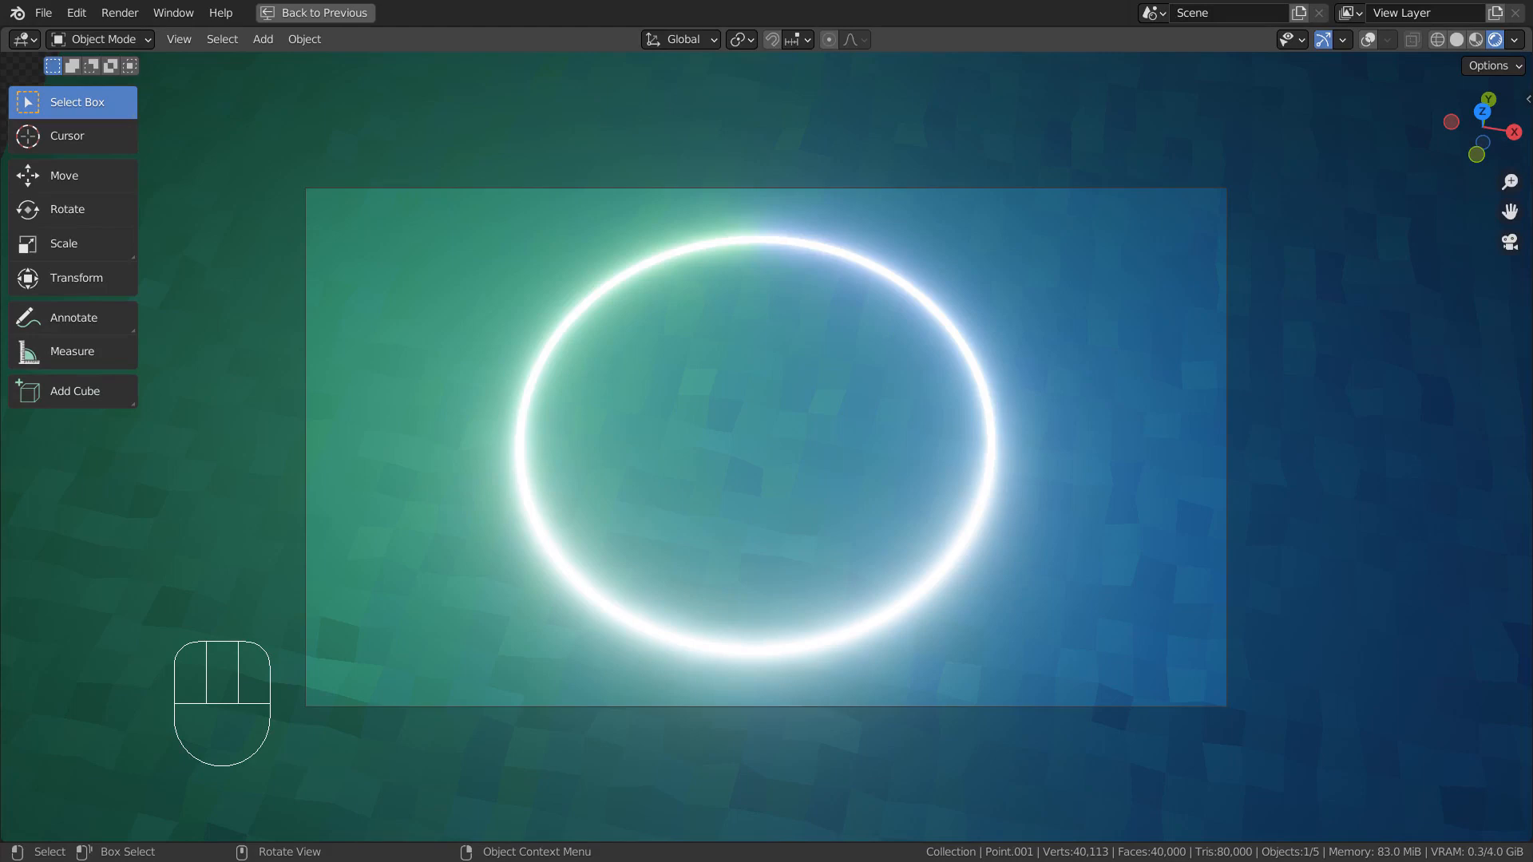
Step: Exit the maximized camera preview to the full layout and orbit toward the ground and torus
click(315, 13)
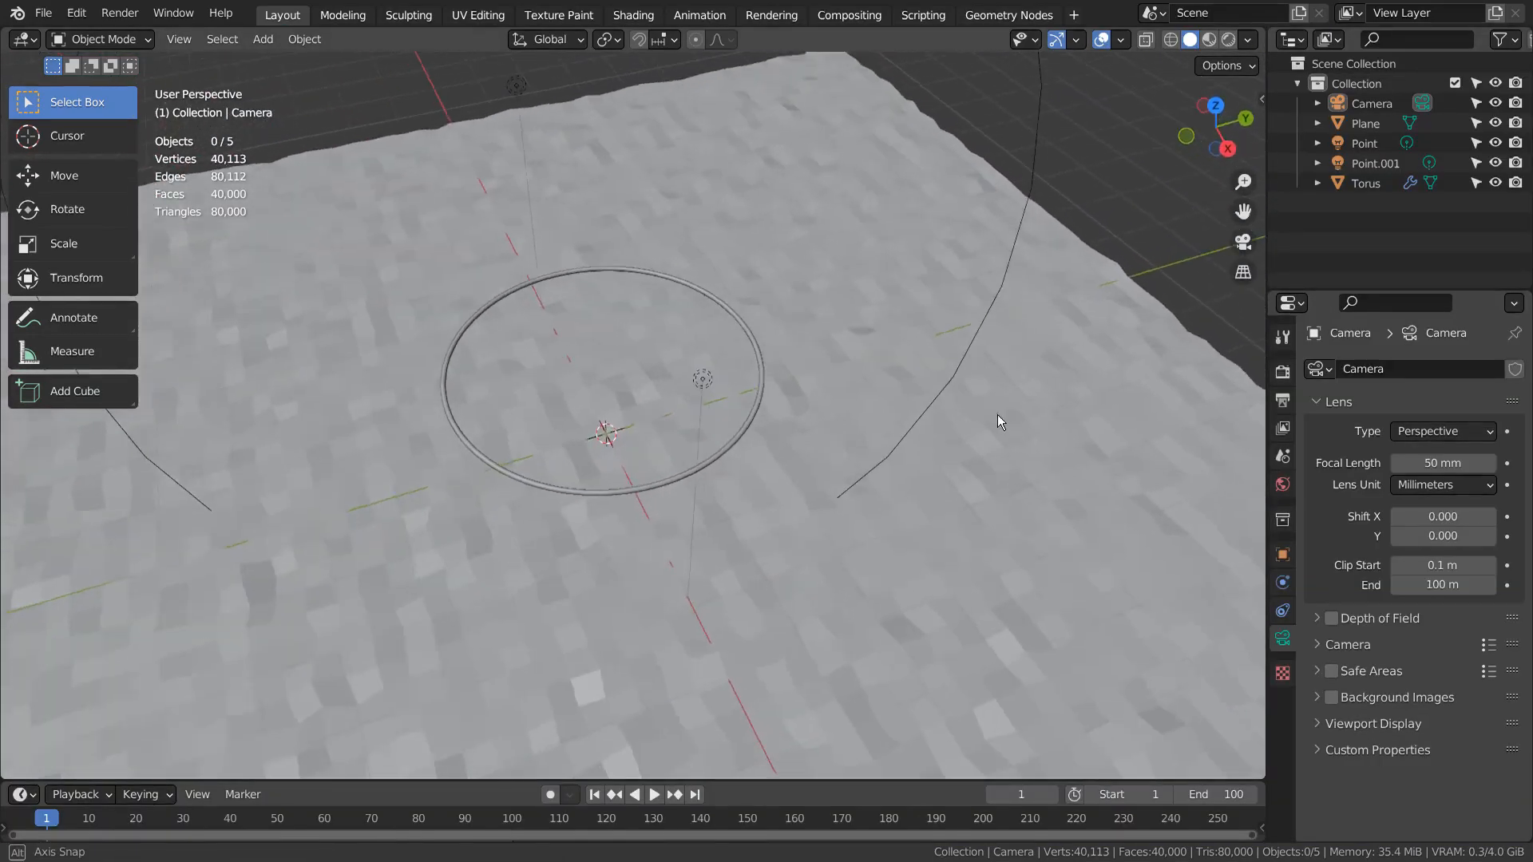
drag(996, 420, 1032, 402)
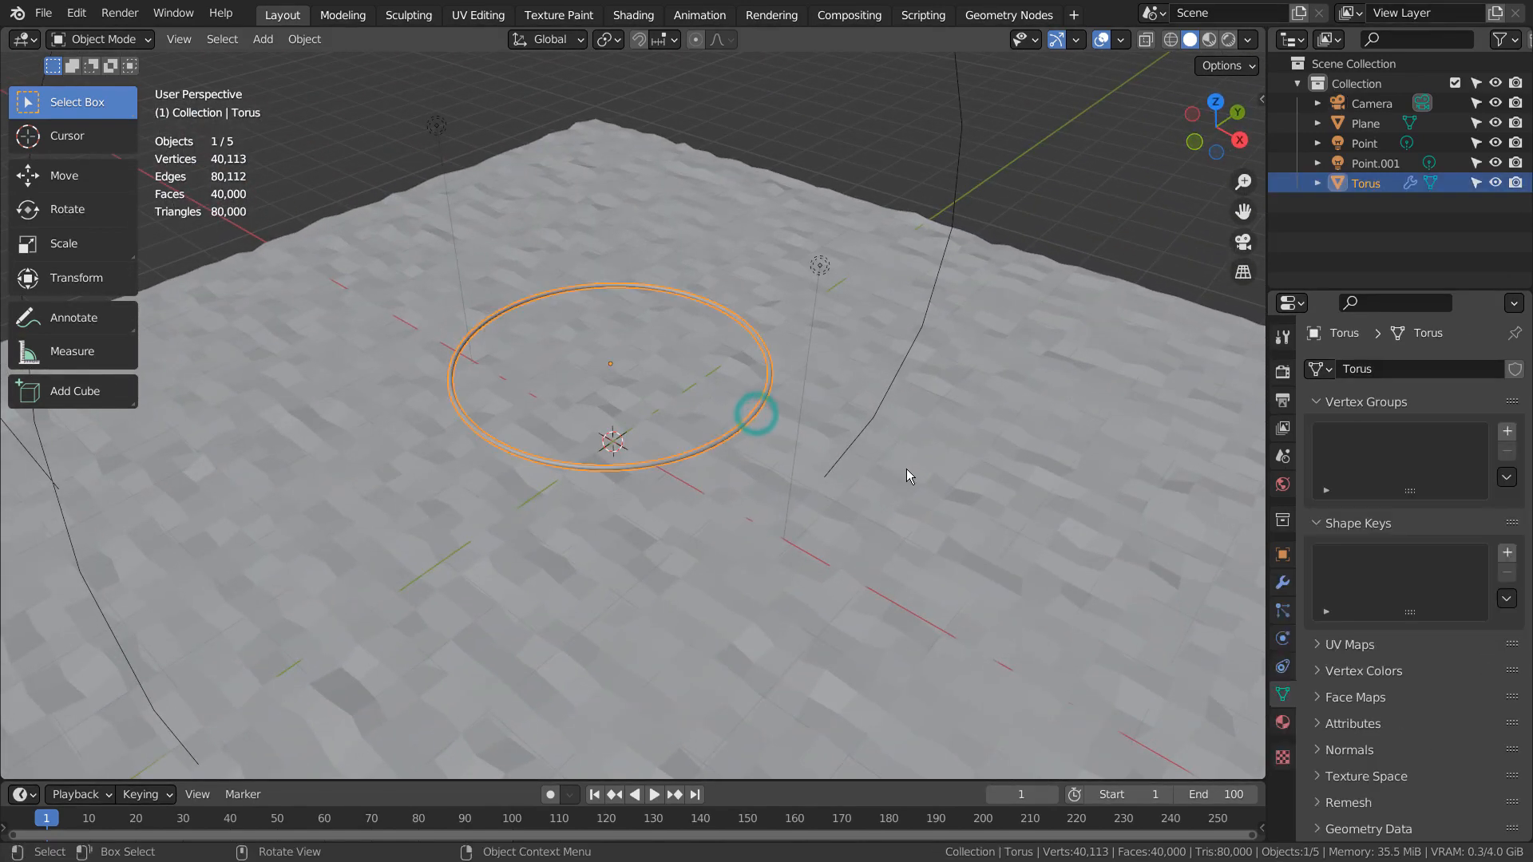
key(shift+a)
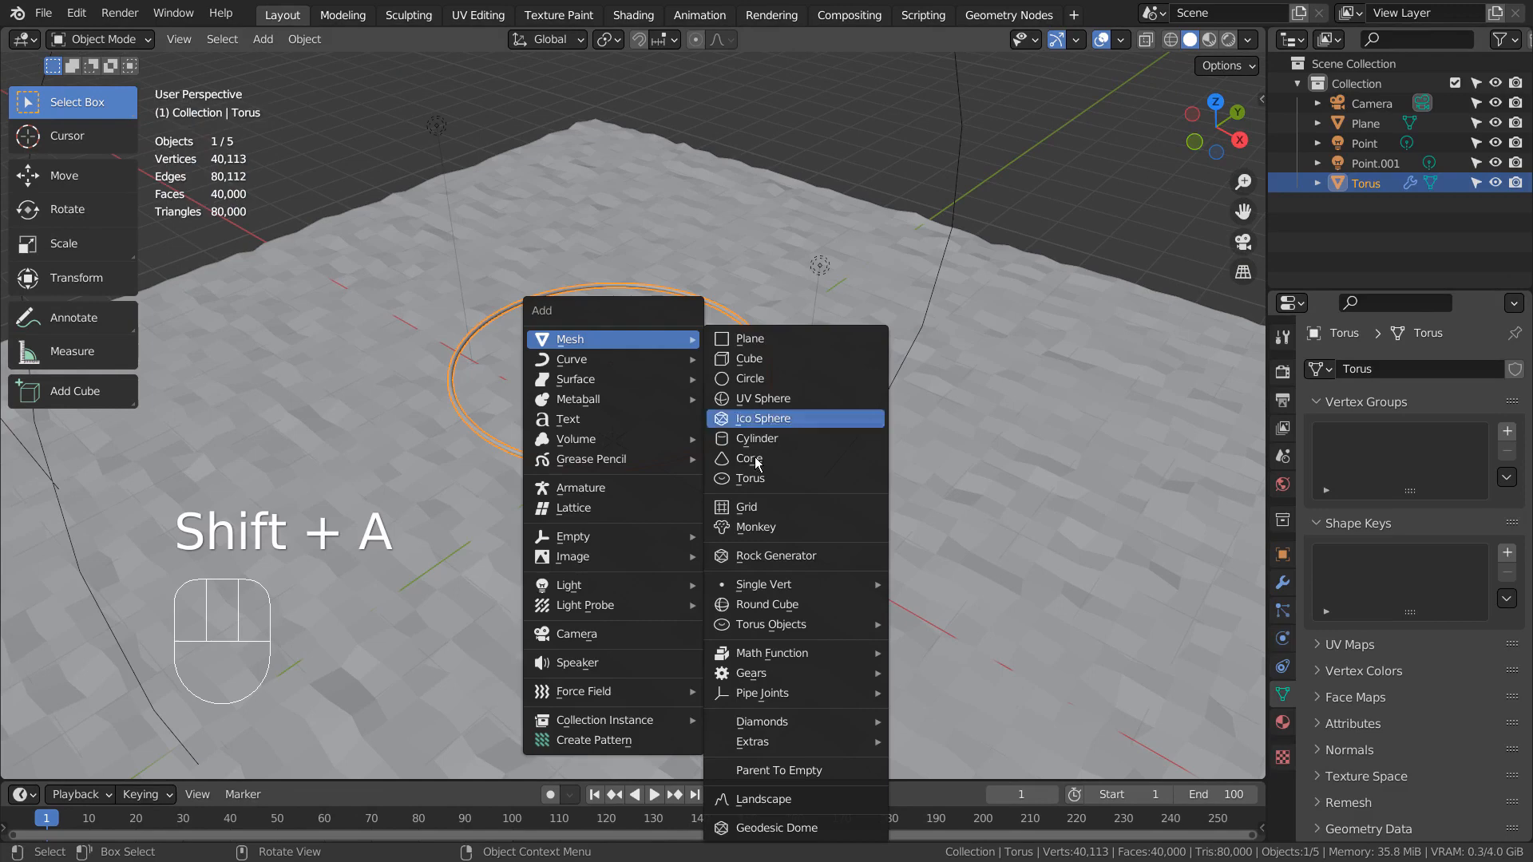
click(751, 477)
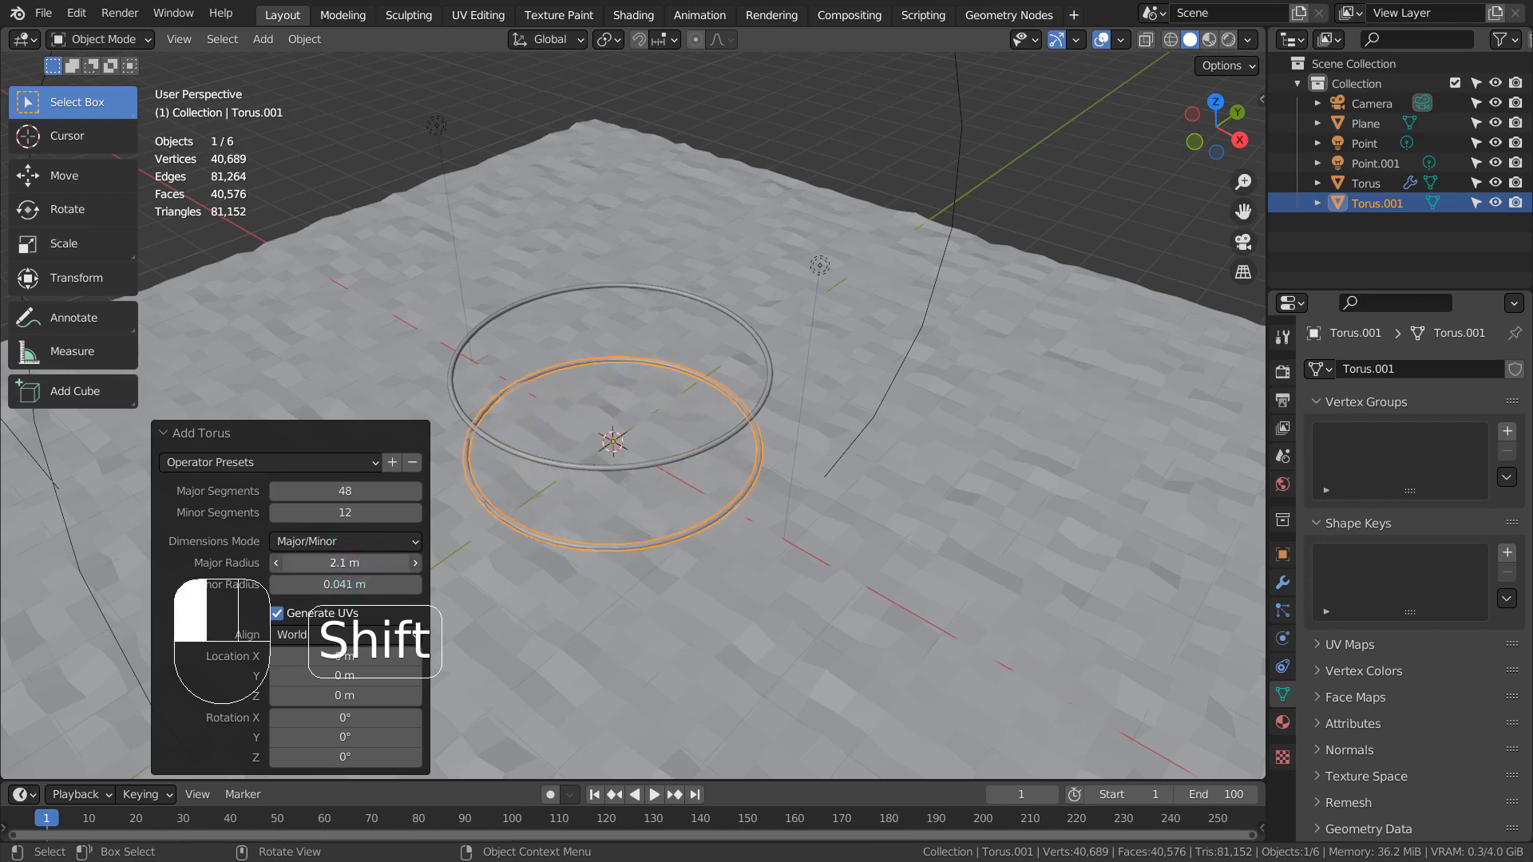
key(x)
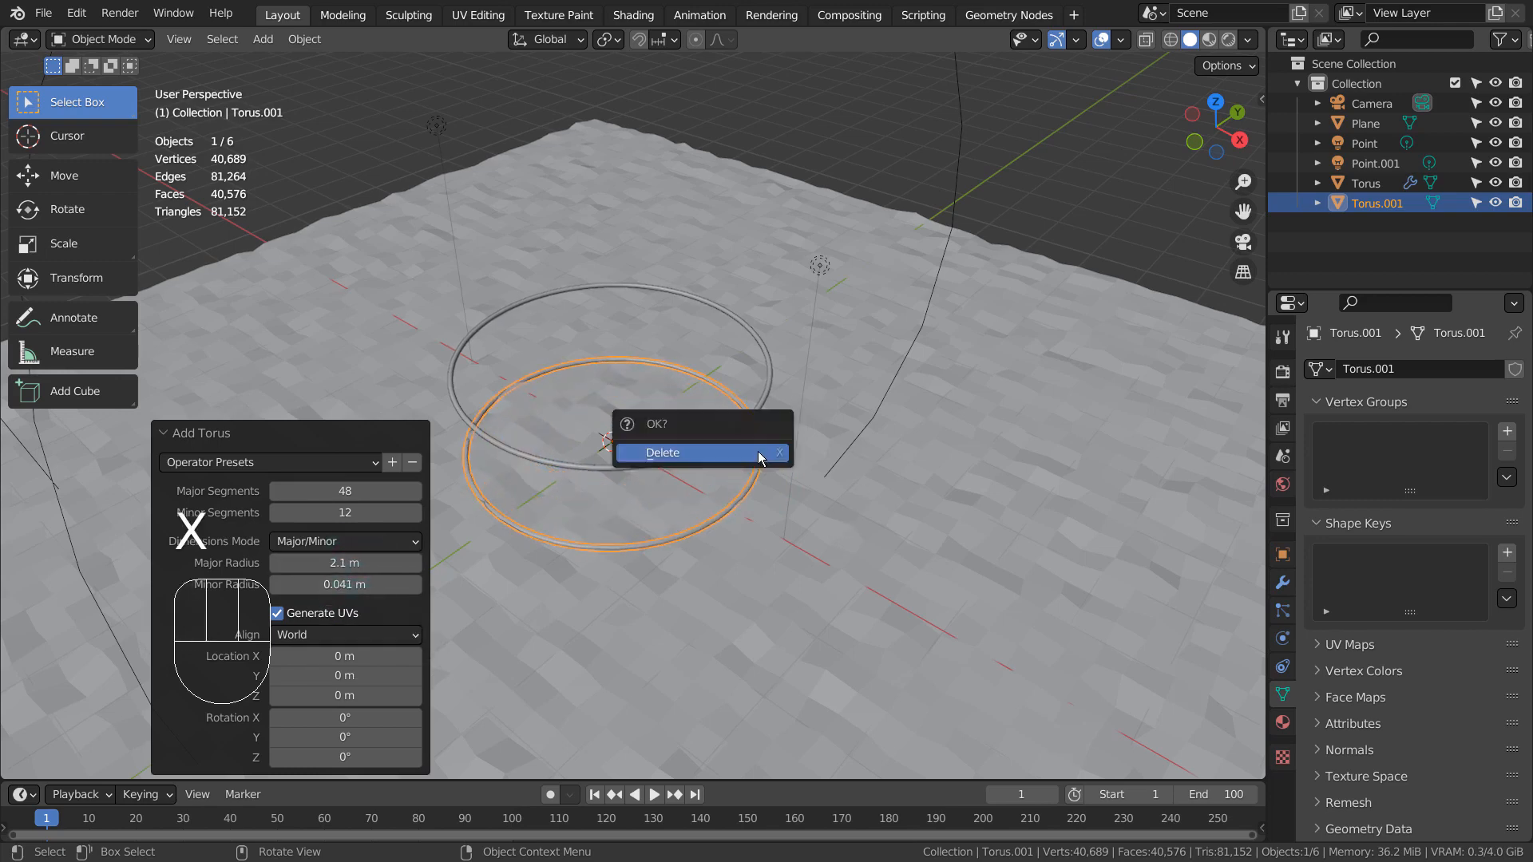
click(662, 452)
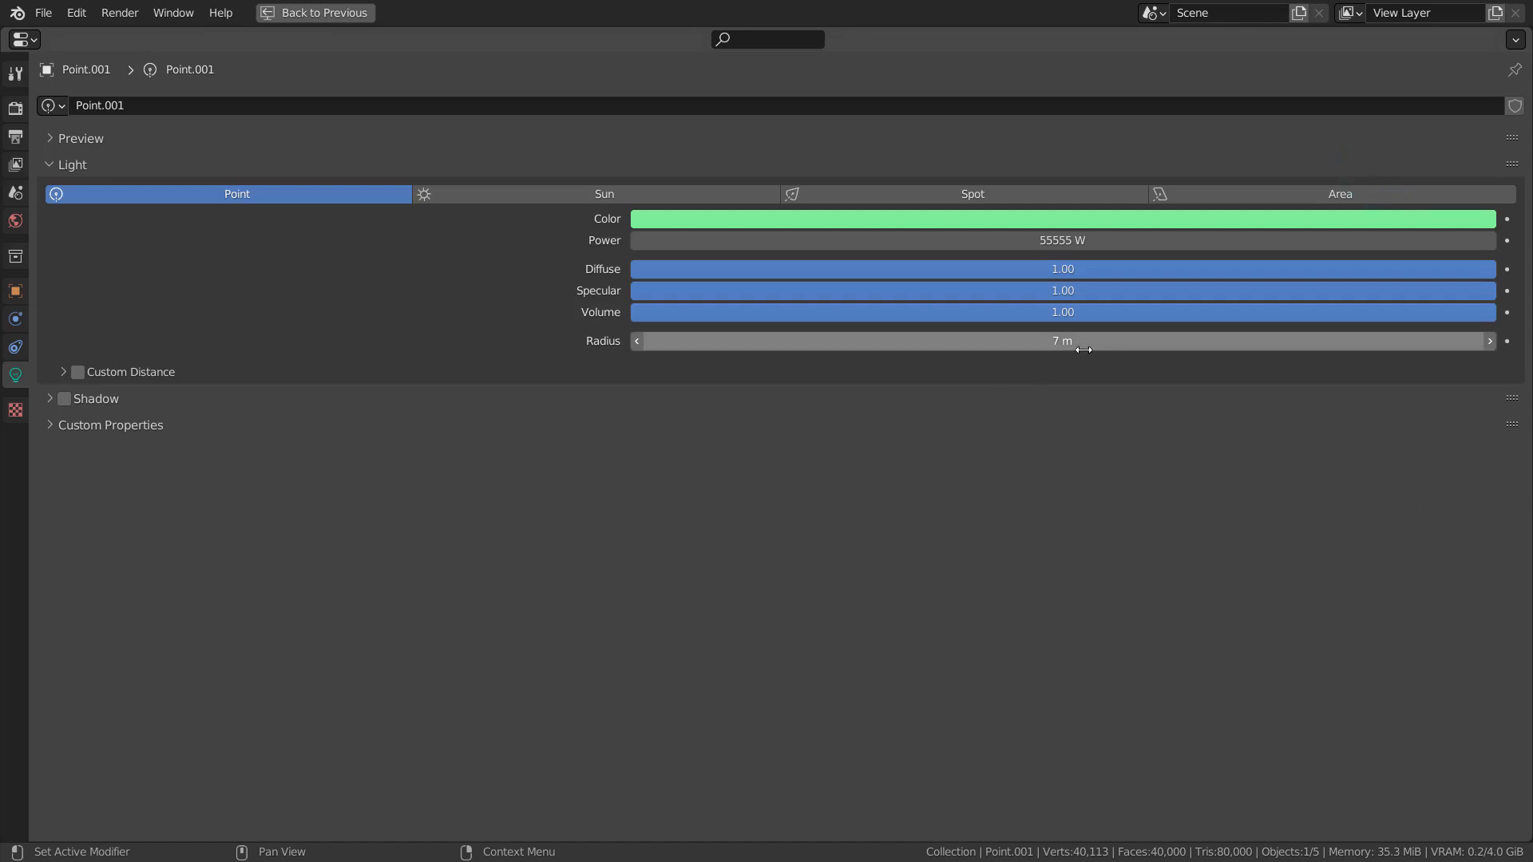
mouse_move(1096, 530)
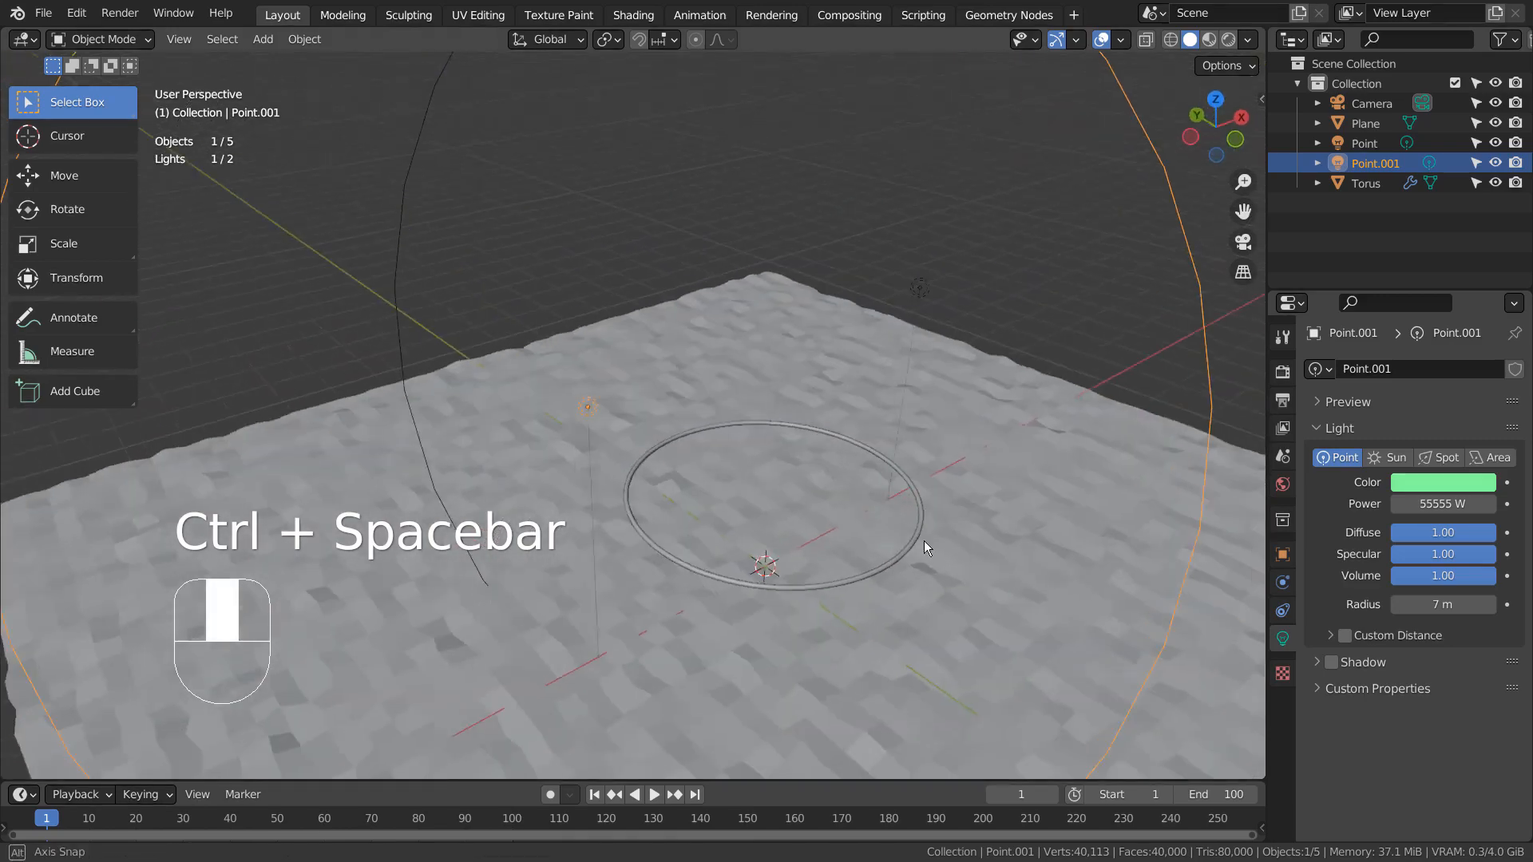
Step: Raise the plane's Key 1 shape key to spike the ground, then play and stop its animation
click(1364, 123)
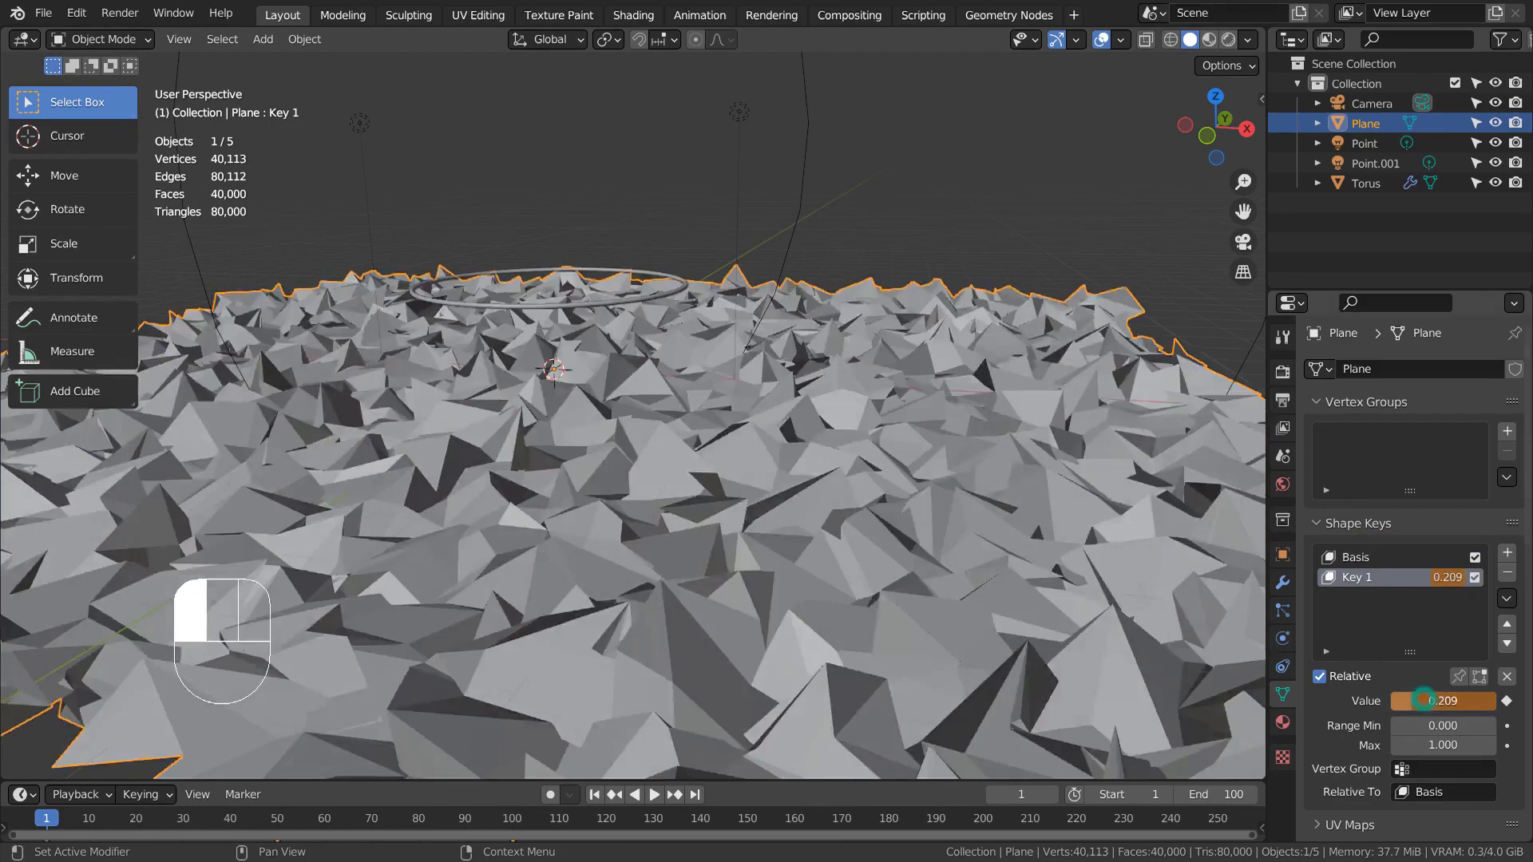
drag(1456, 702, 1399, 701)
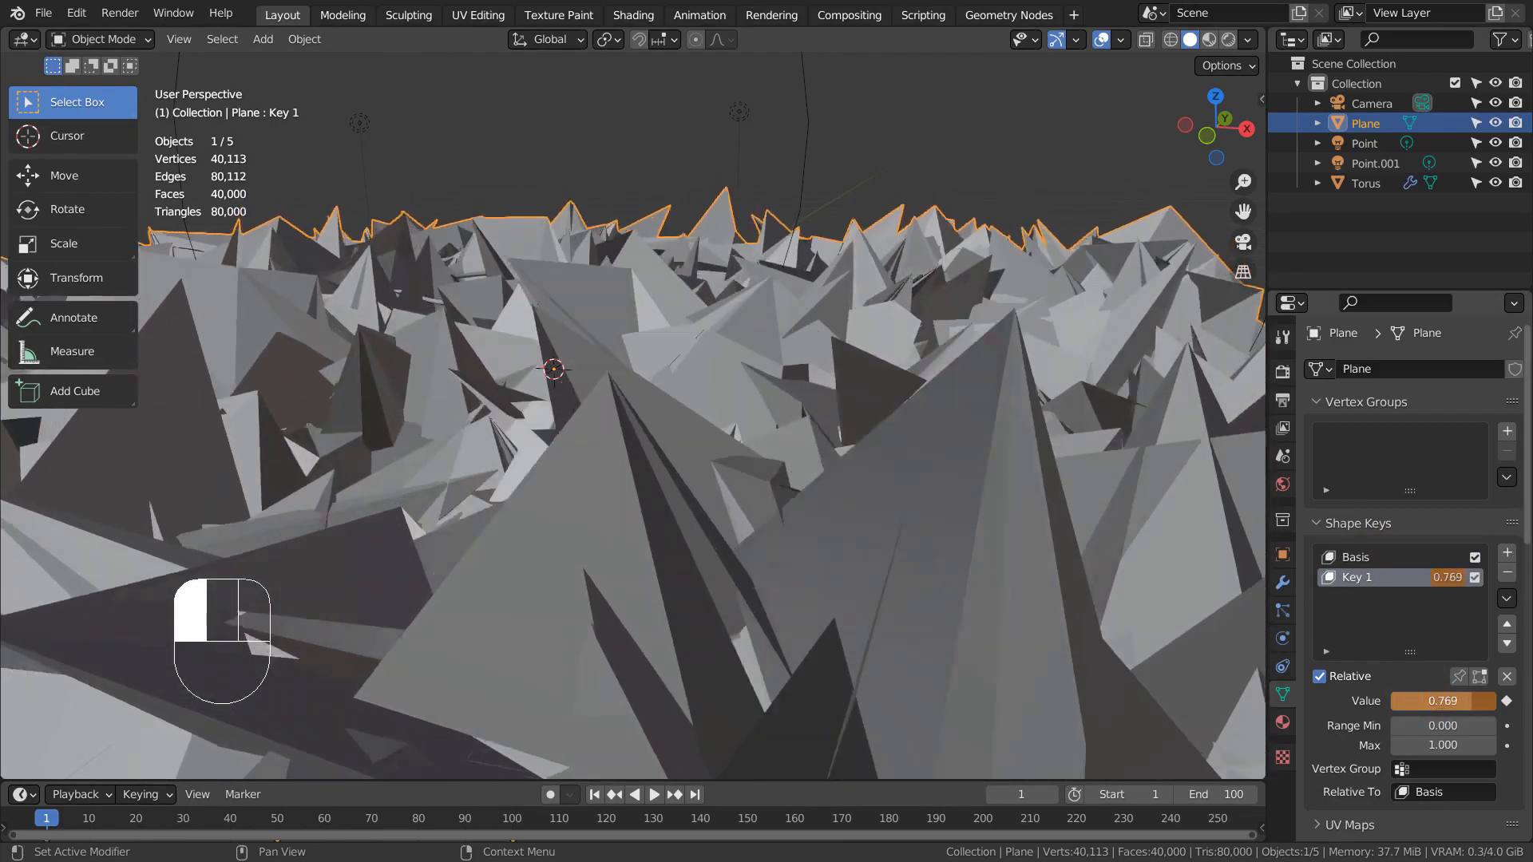
key(space)
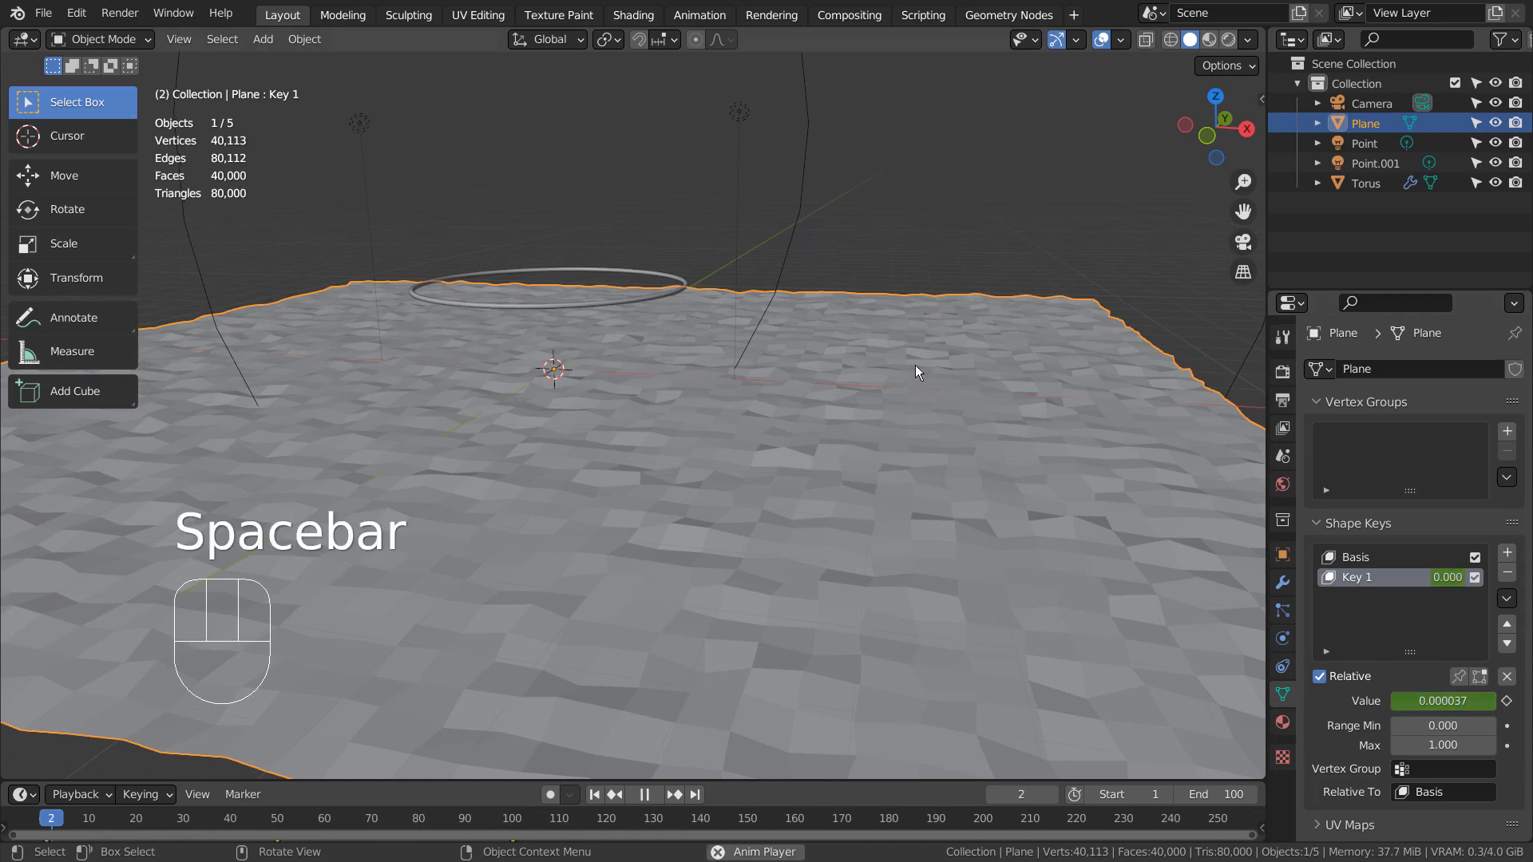
key(space)
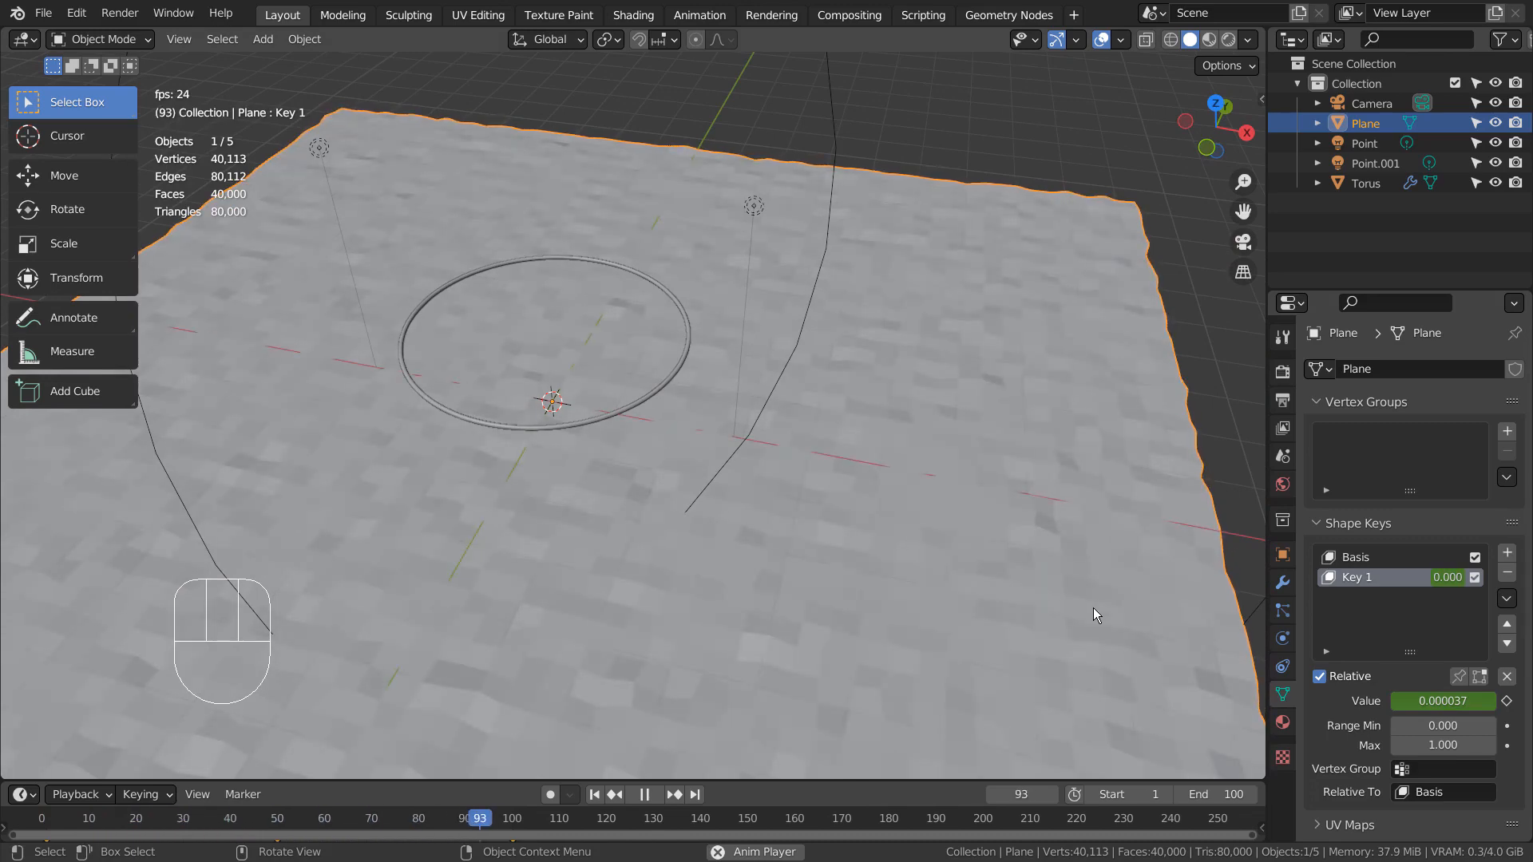
key(space)
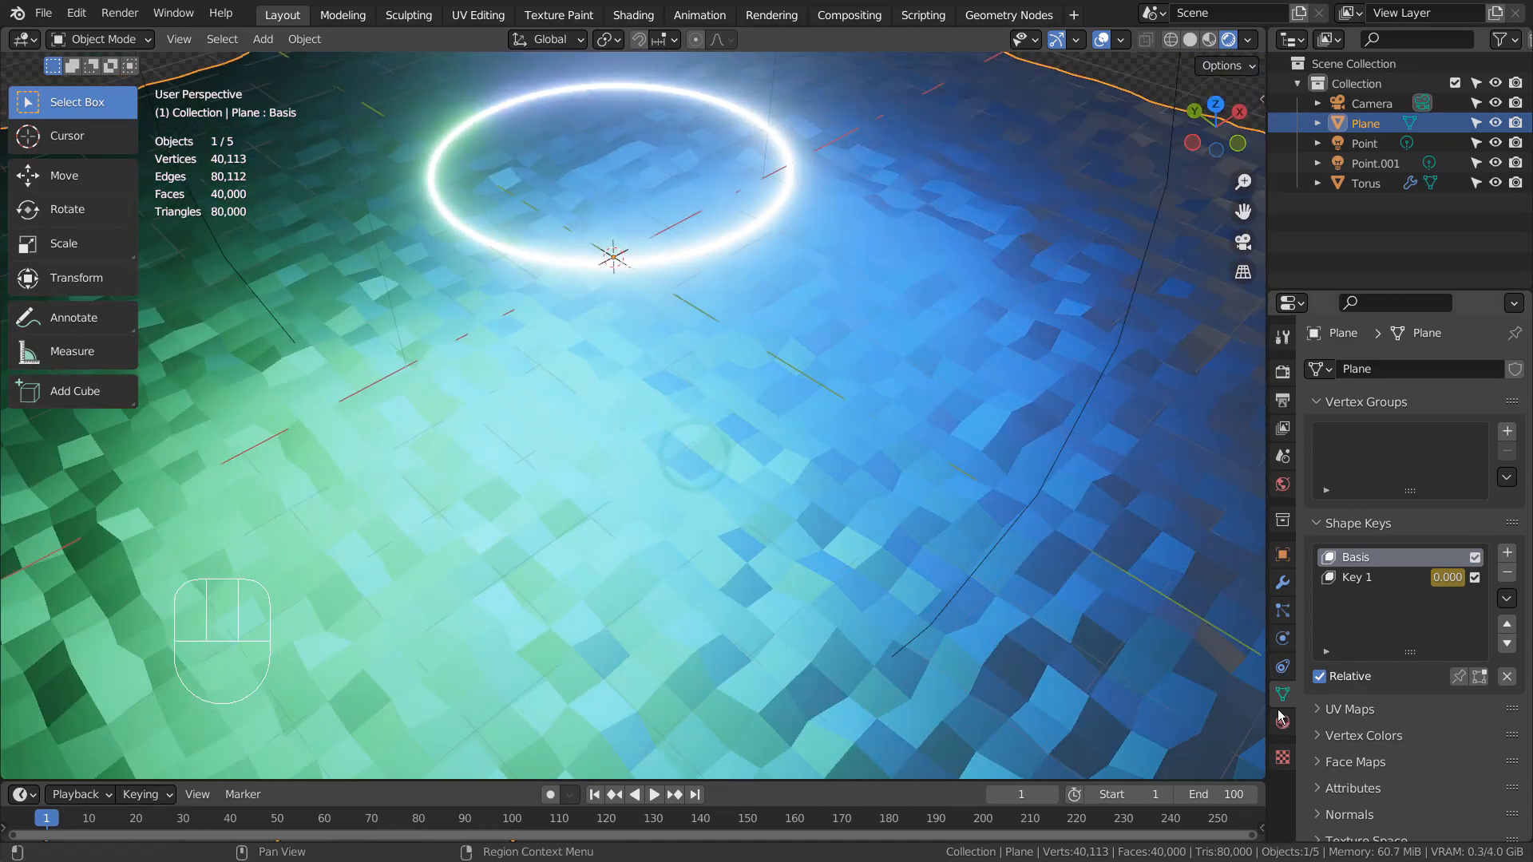
Step: Set the ground material to metallic 0 and roughness 1, then pick the torus ring
click(1282, 722)
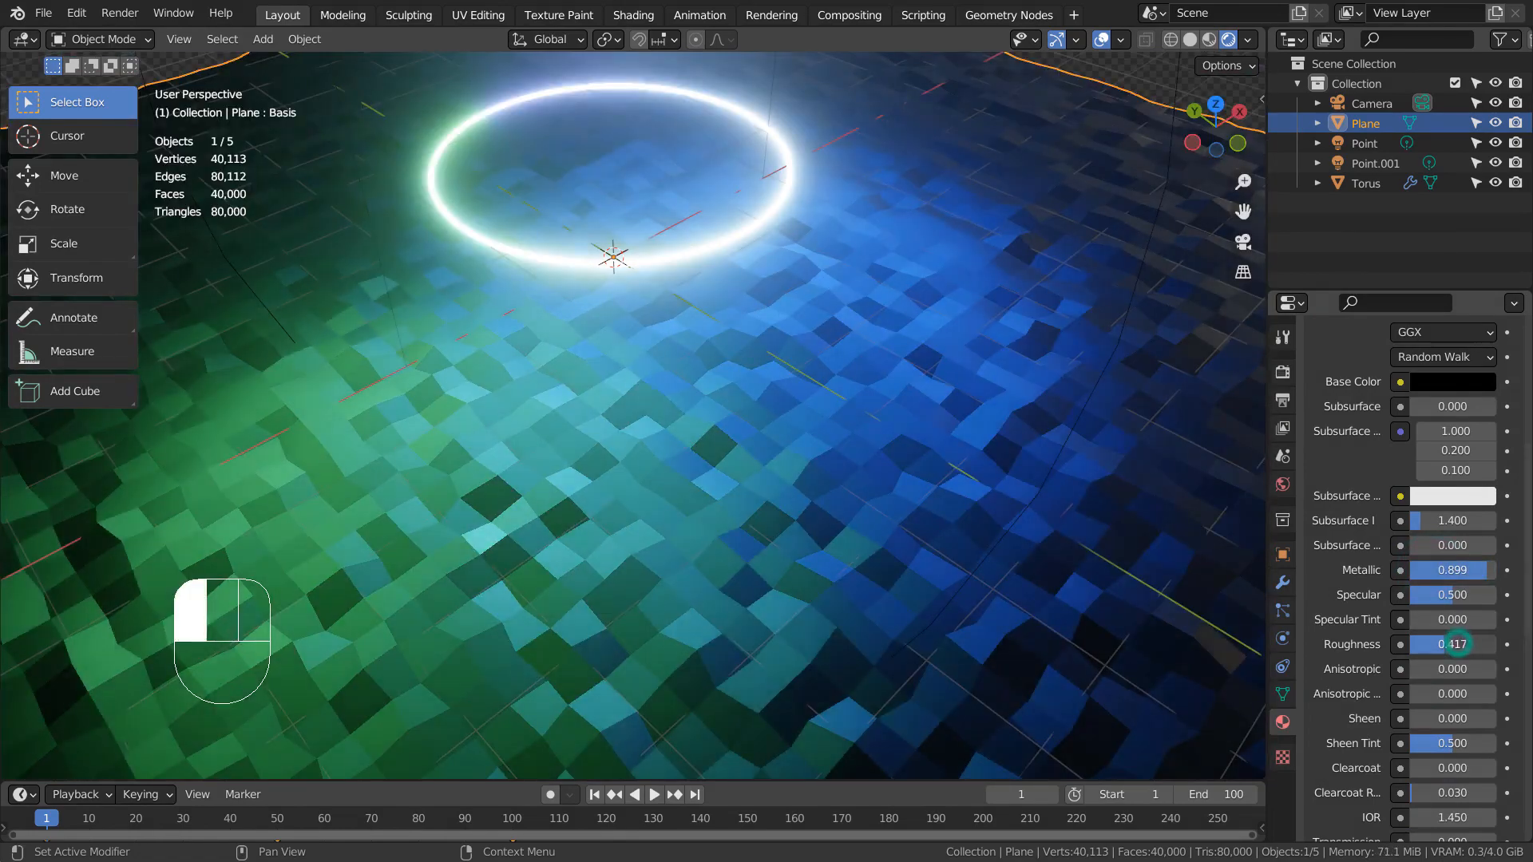
drag(1457, 643, 1428, 643)
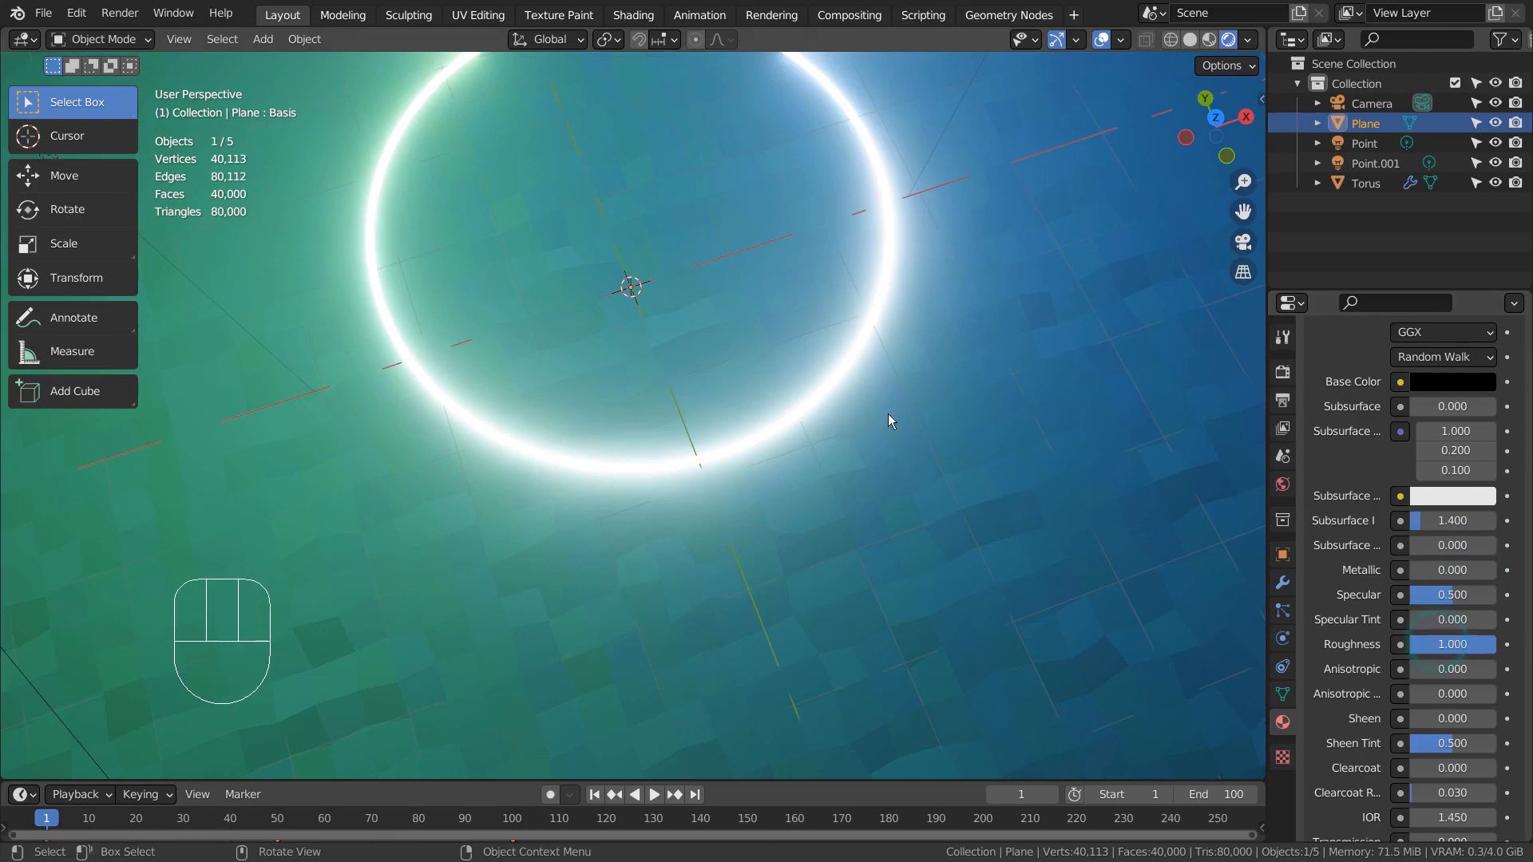
click(741, 388)
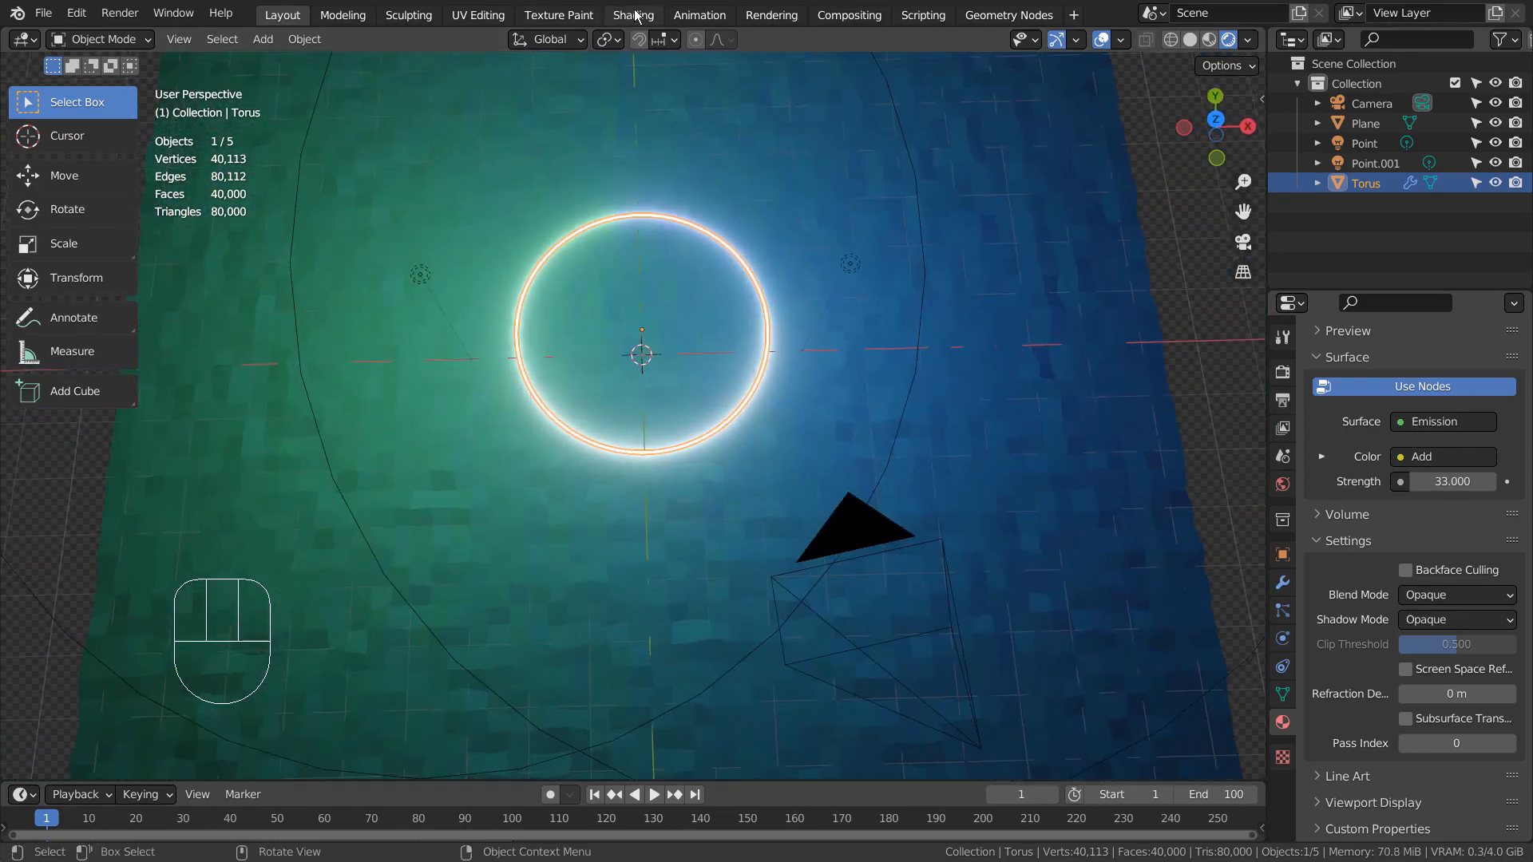
Step: Show the torus's Material.002 node tree with gradient textures, color ramp and strength-33 emission
click(634, 14)
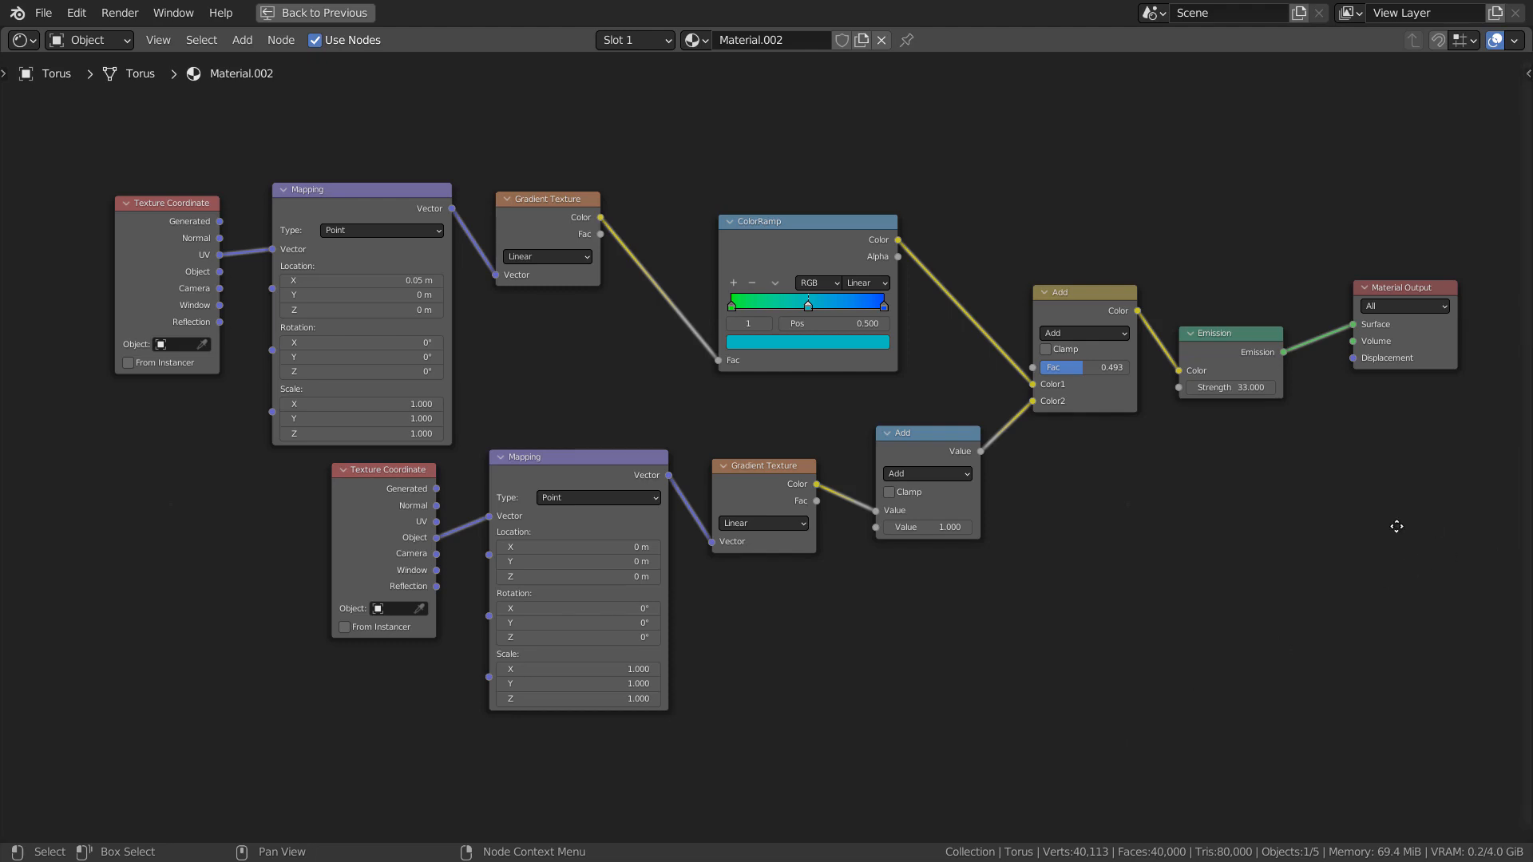
Step: Align the Emission node and add a MixRGB node via the Add > Search 'mix' lookup
scroll(up, 3)
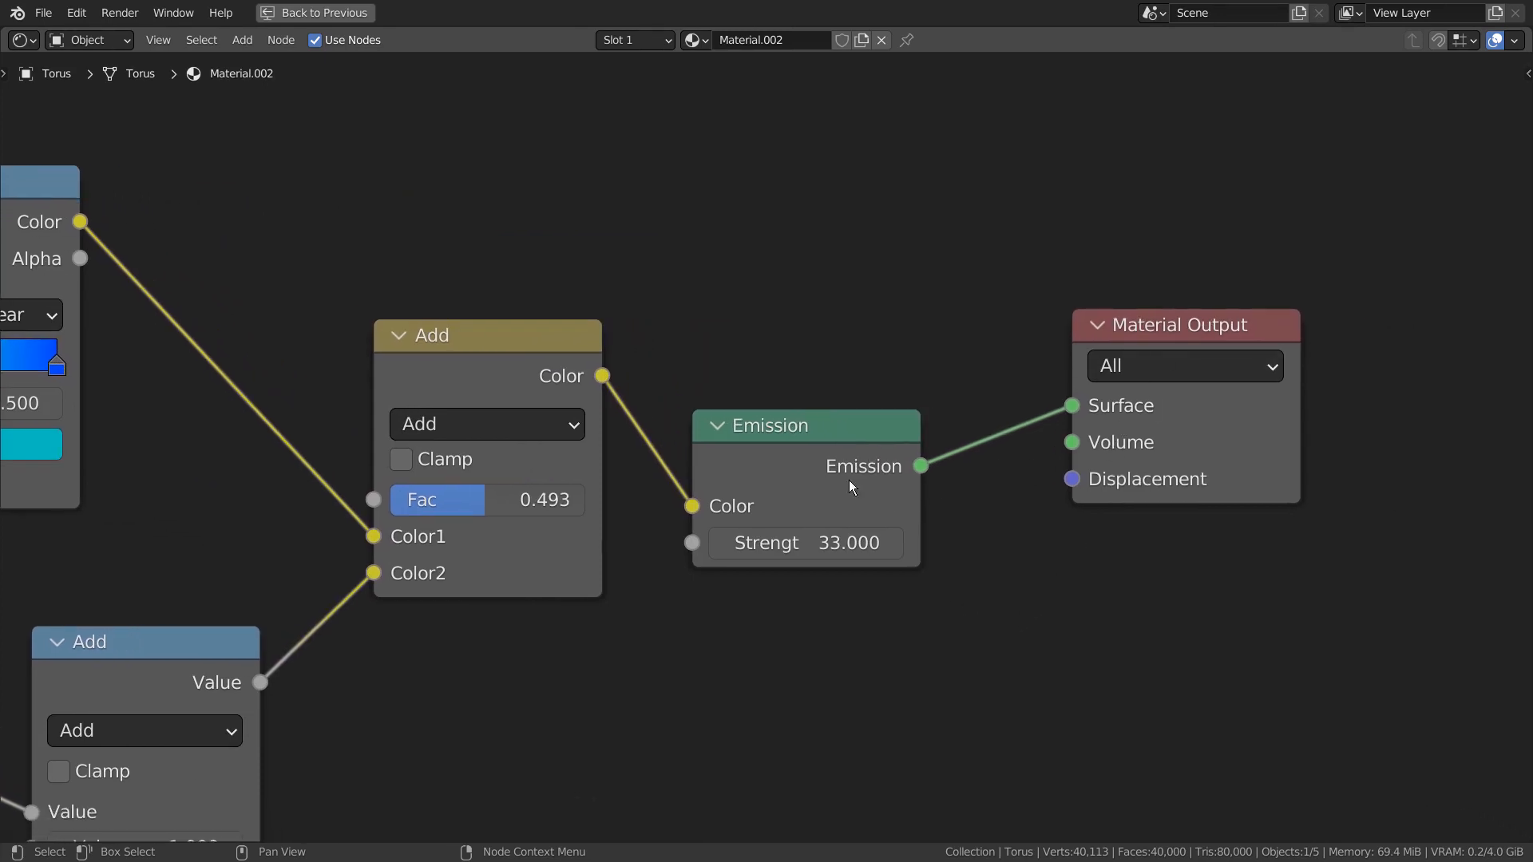
drag(805, 424, 827, 380)
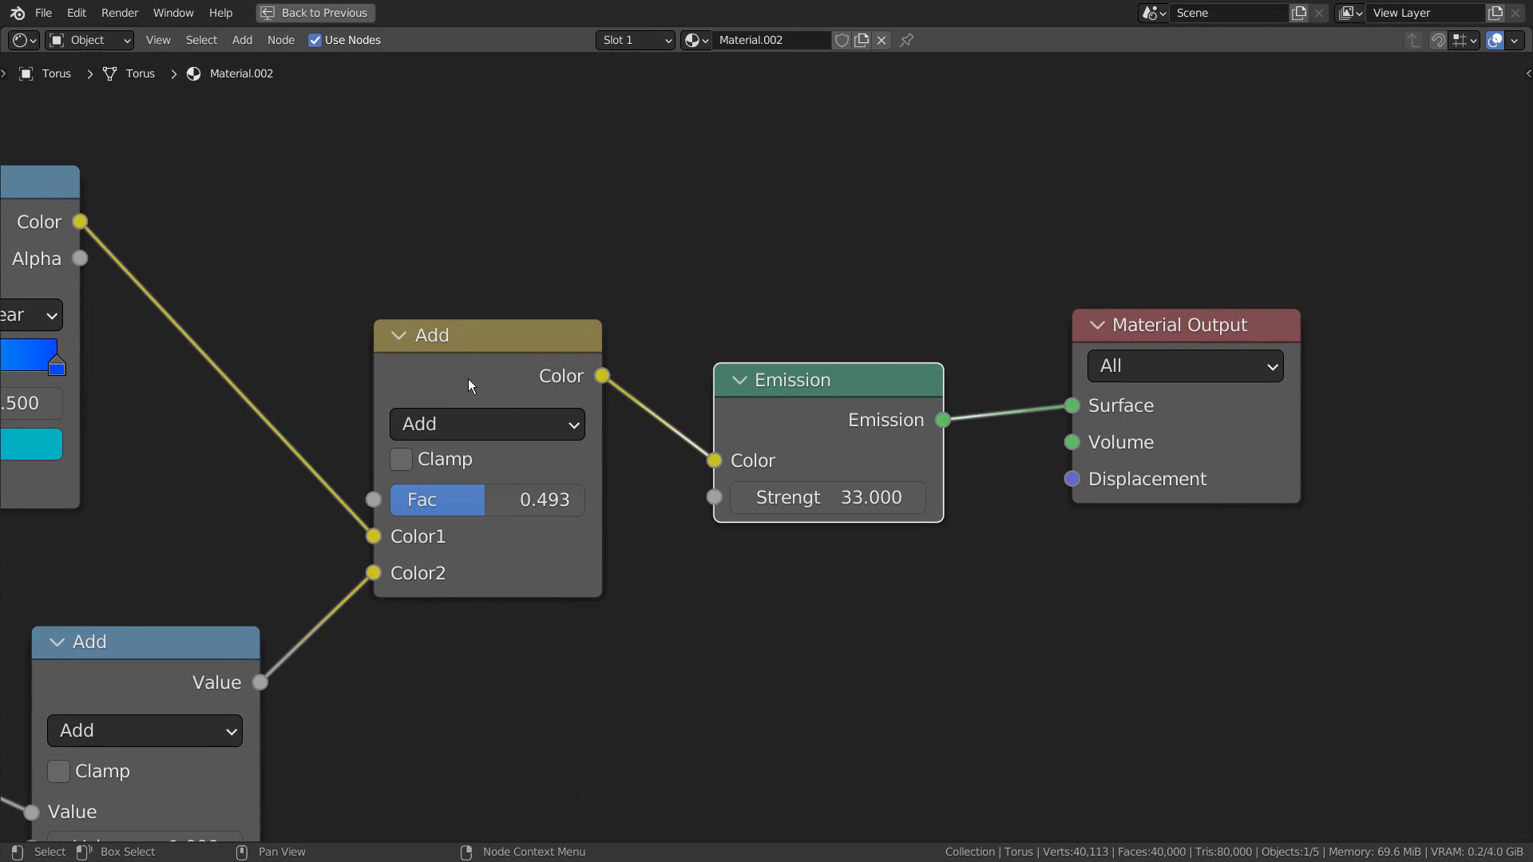
mouse_move(558, 407)
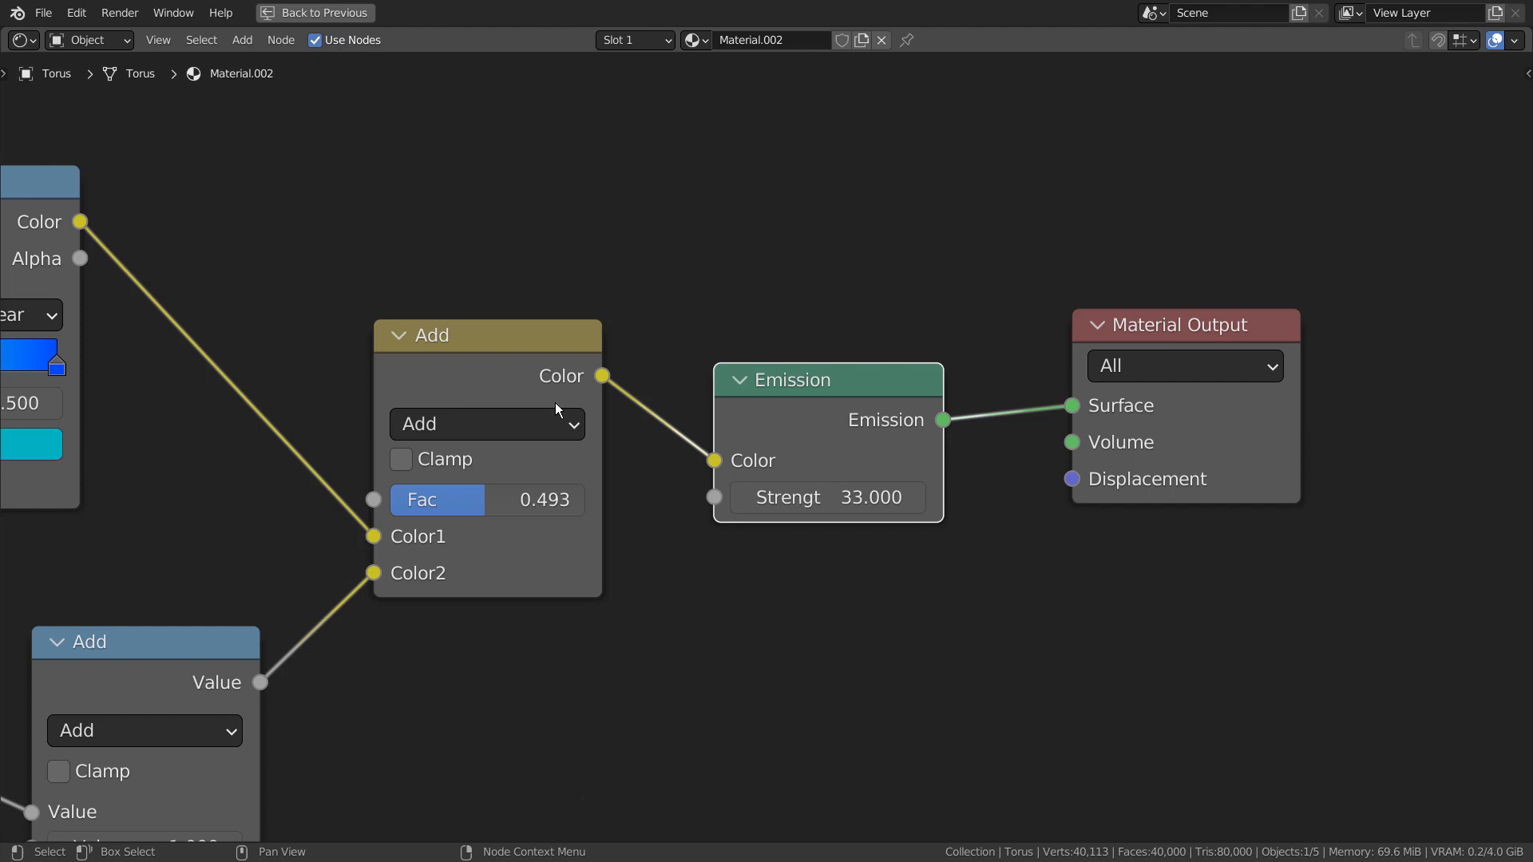
click(748, 145)
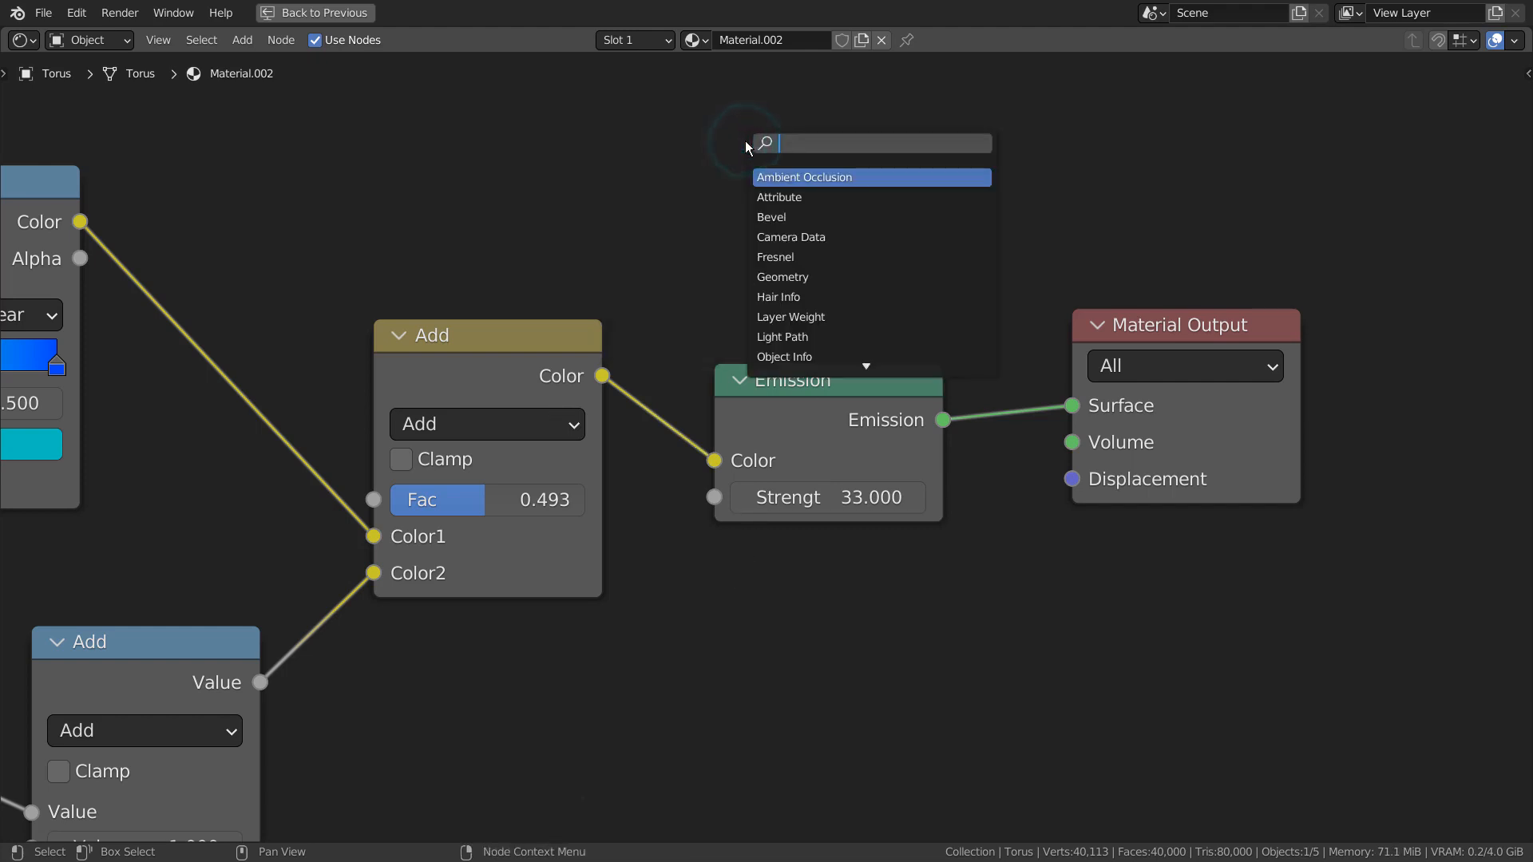
text(mix)
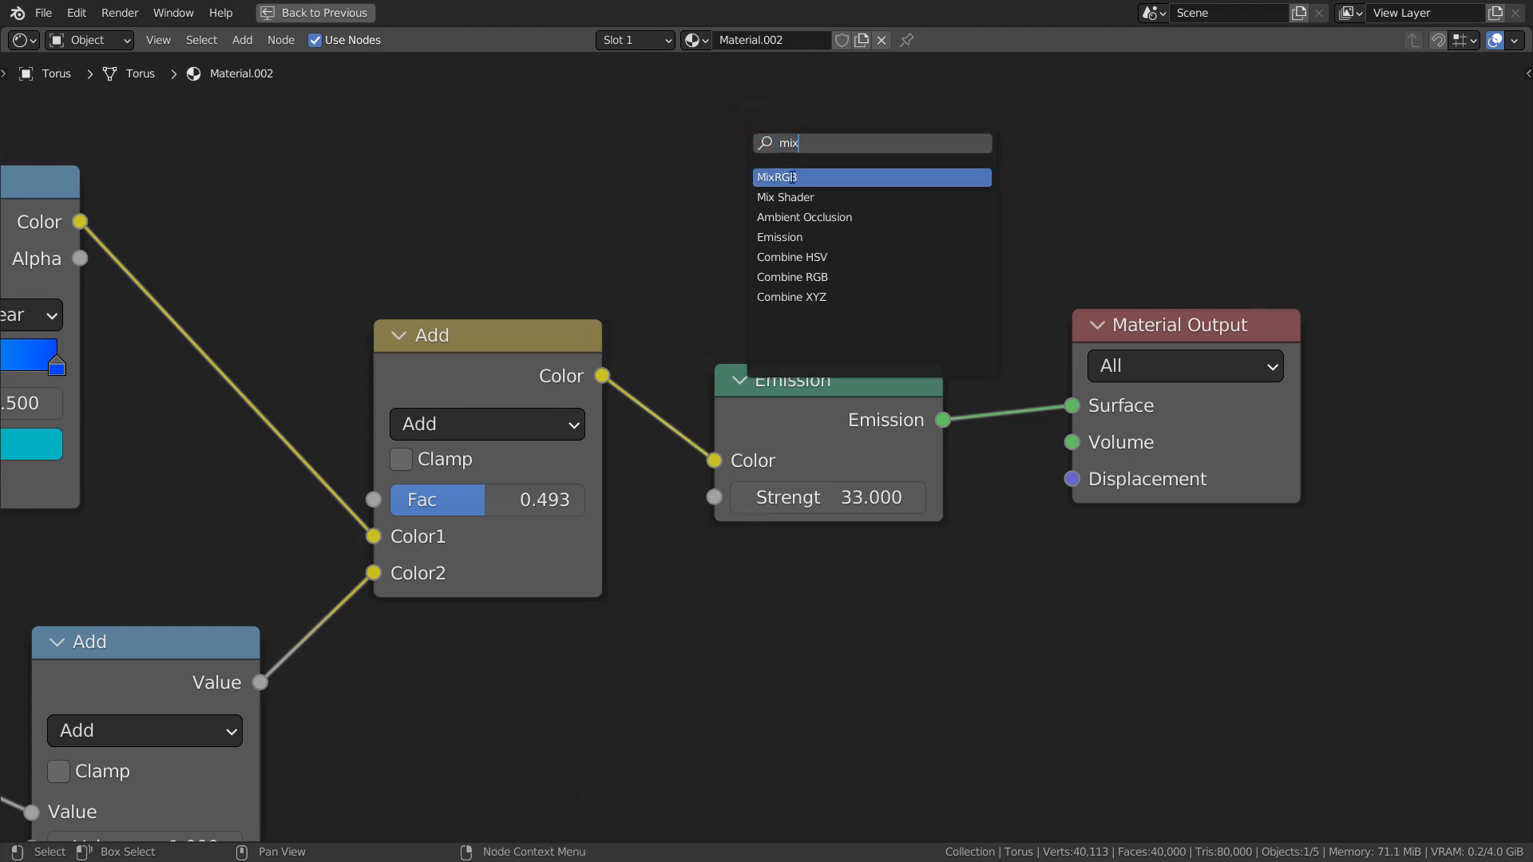
click(780, 177)
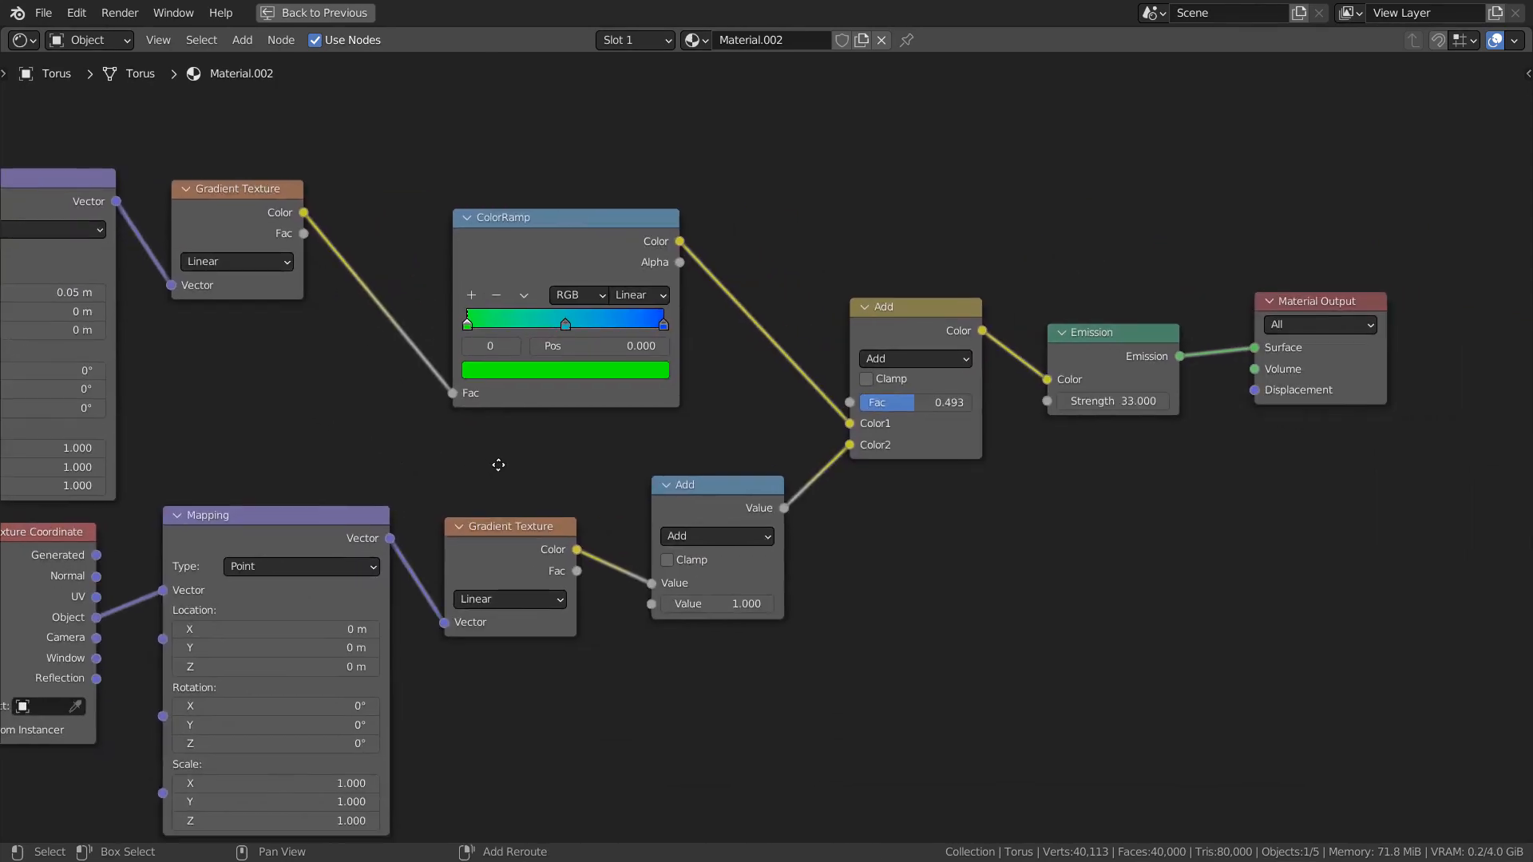
Step: Pan over the texture-coordinate and mapping side of the emission node tree
scroll(up, 3)
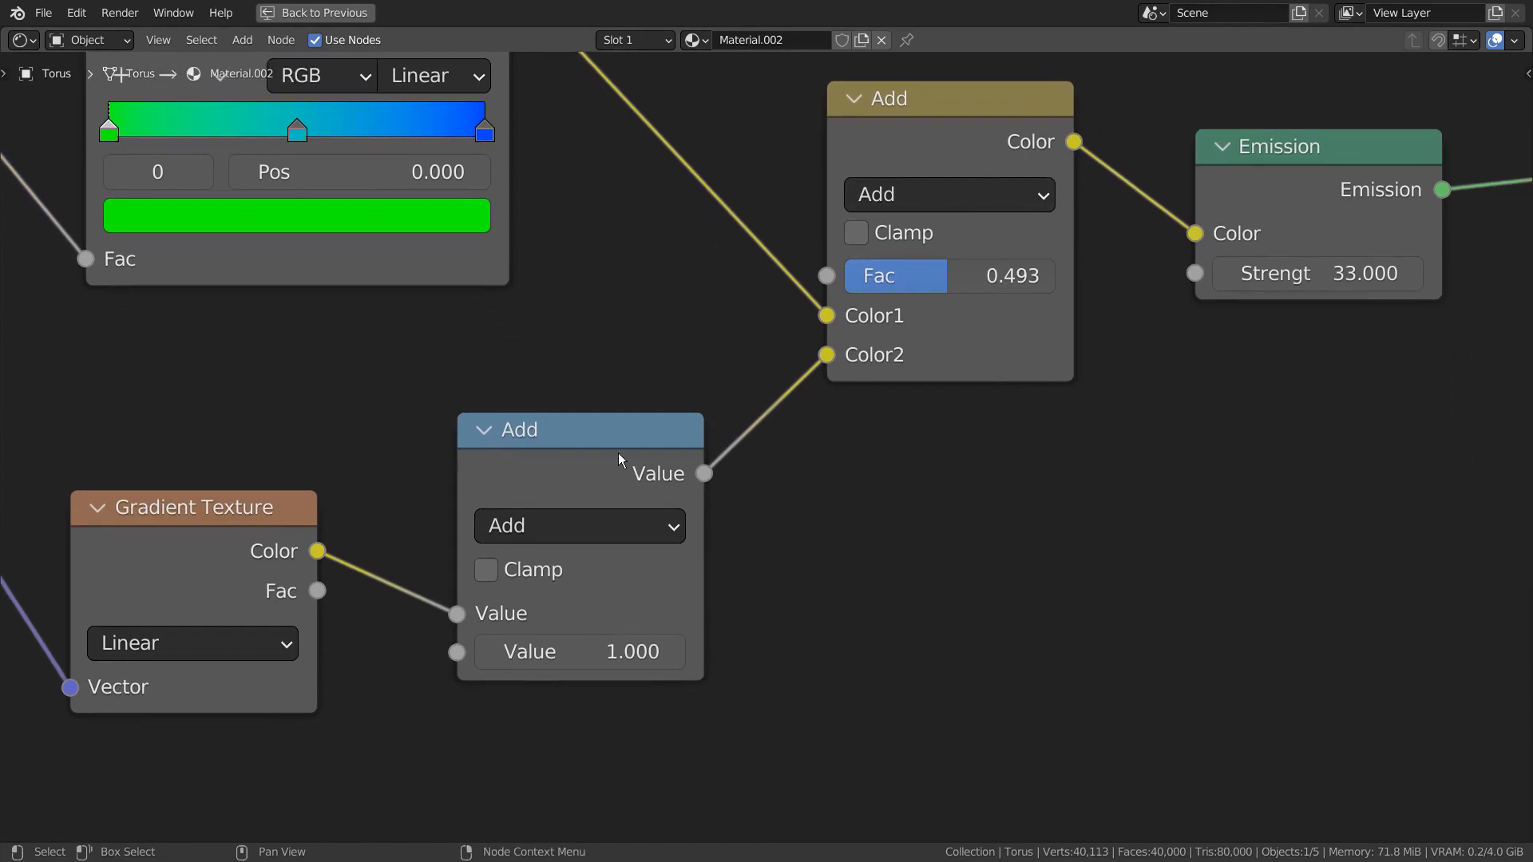
click(896, 567)
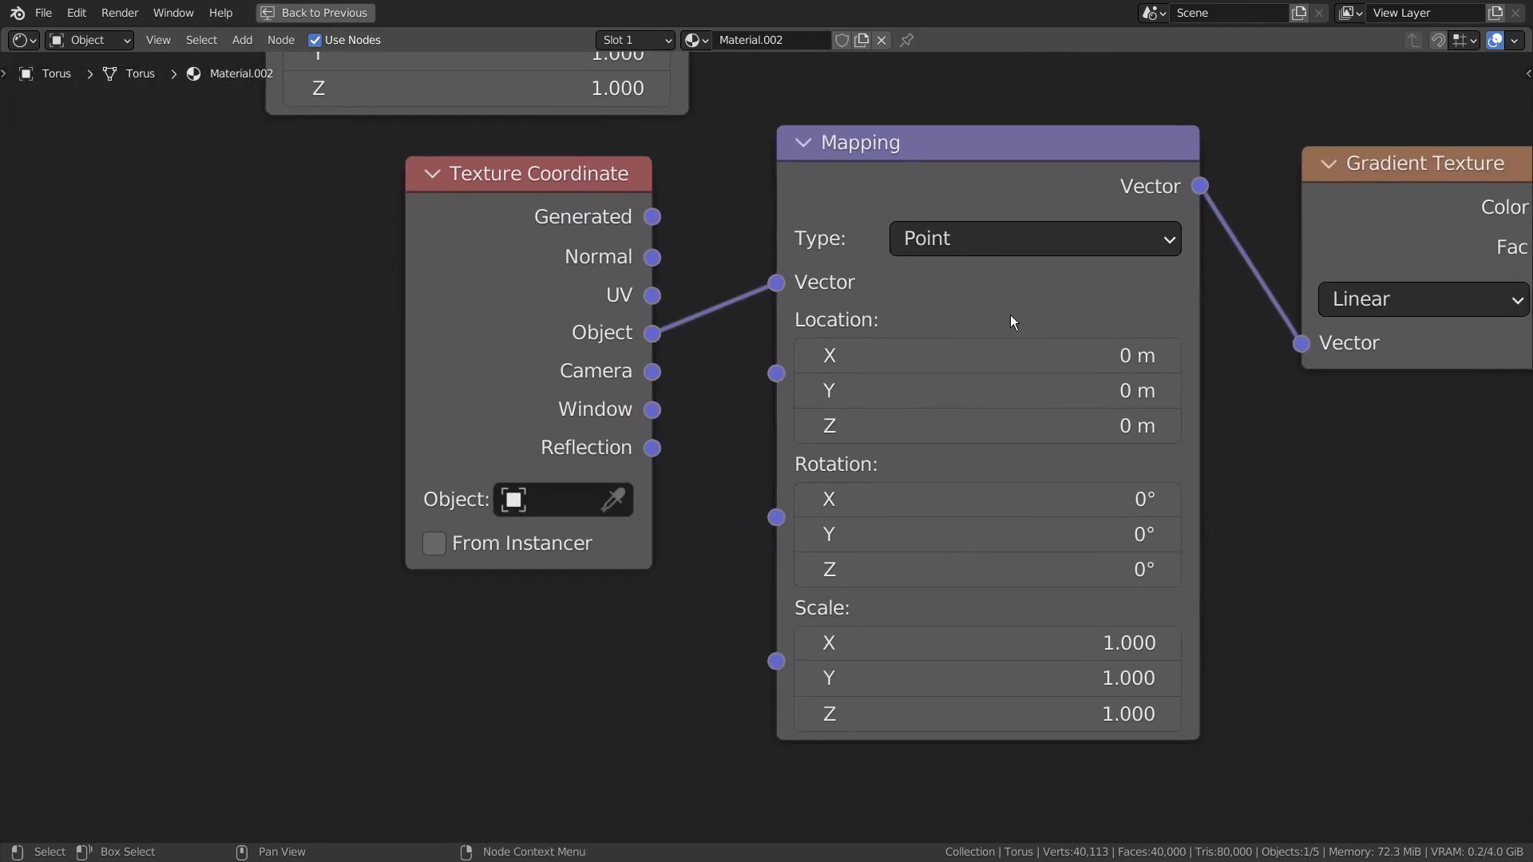
mouse_move(583, 364)
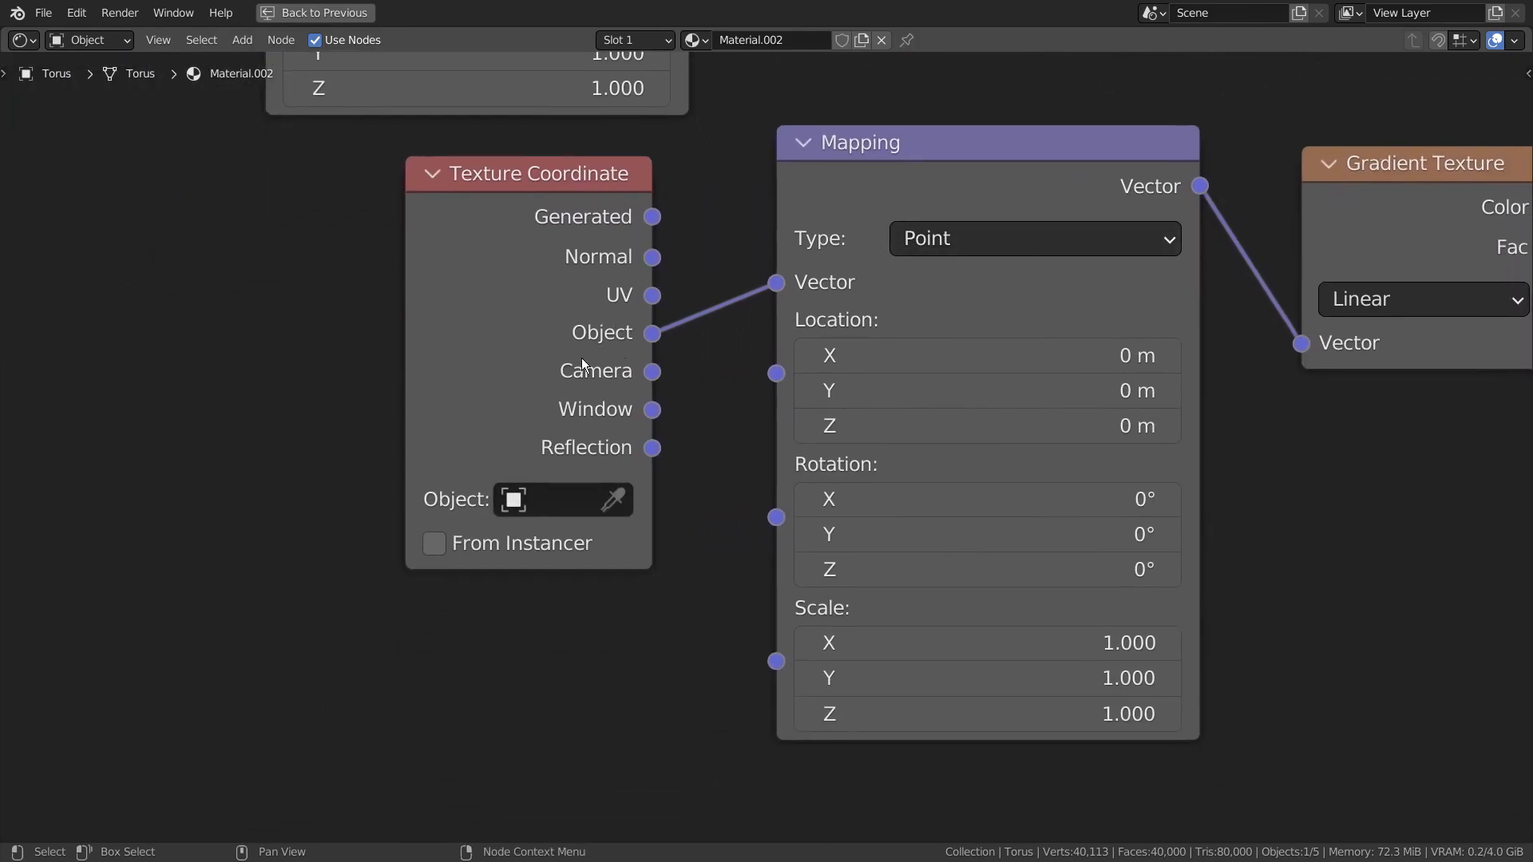
scroll(down, 3)
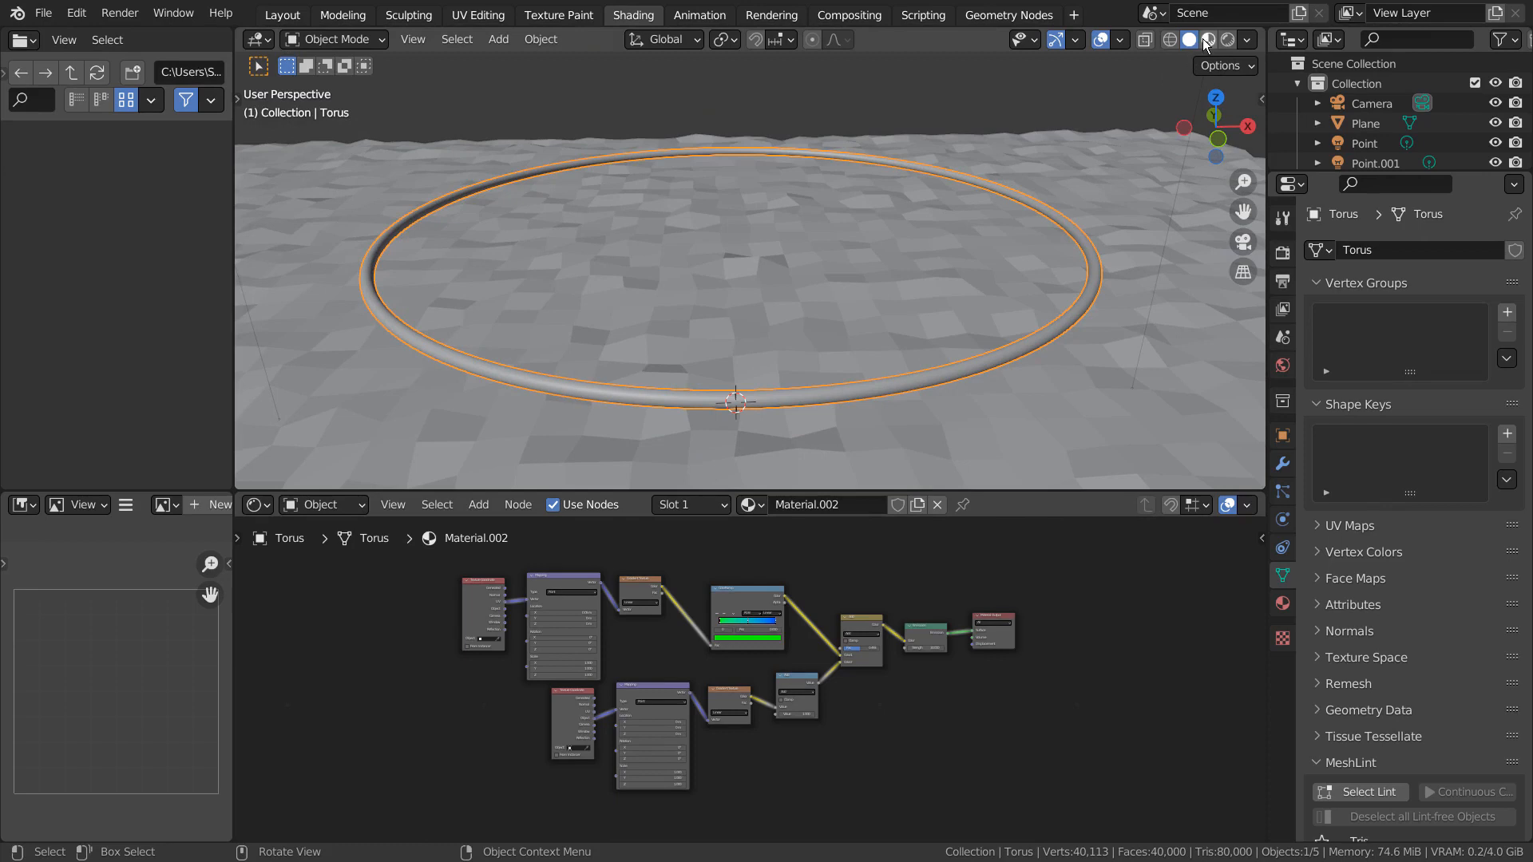
Step: Preview in Rendered shading, orbit around the glowing ring and select the Point.001 light
click(1207, 38)
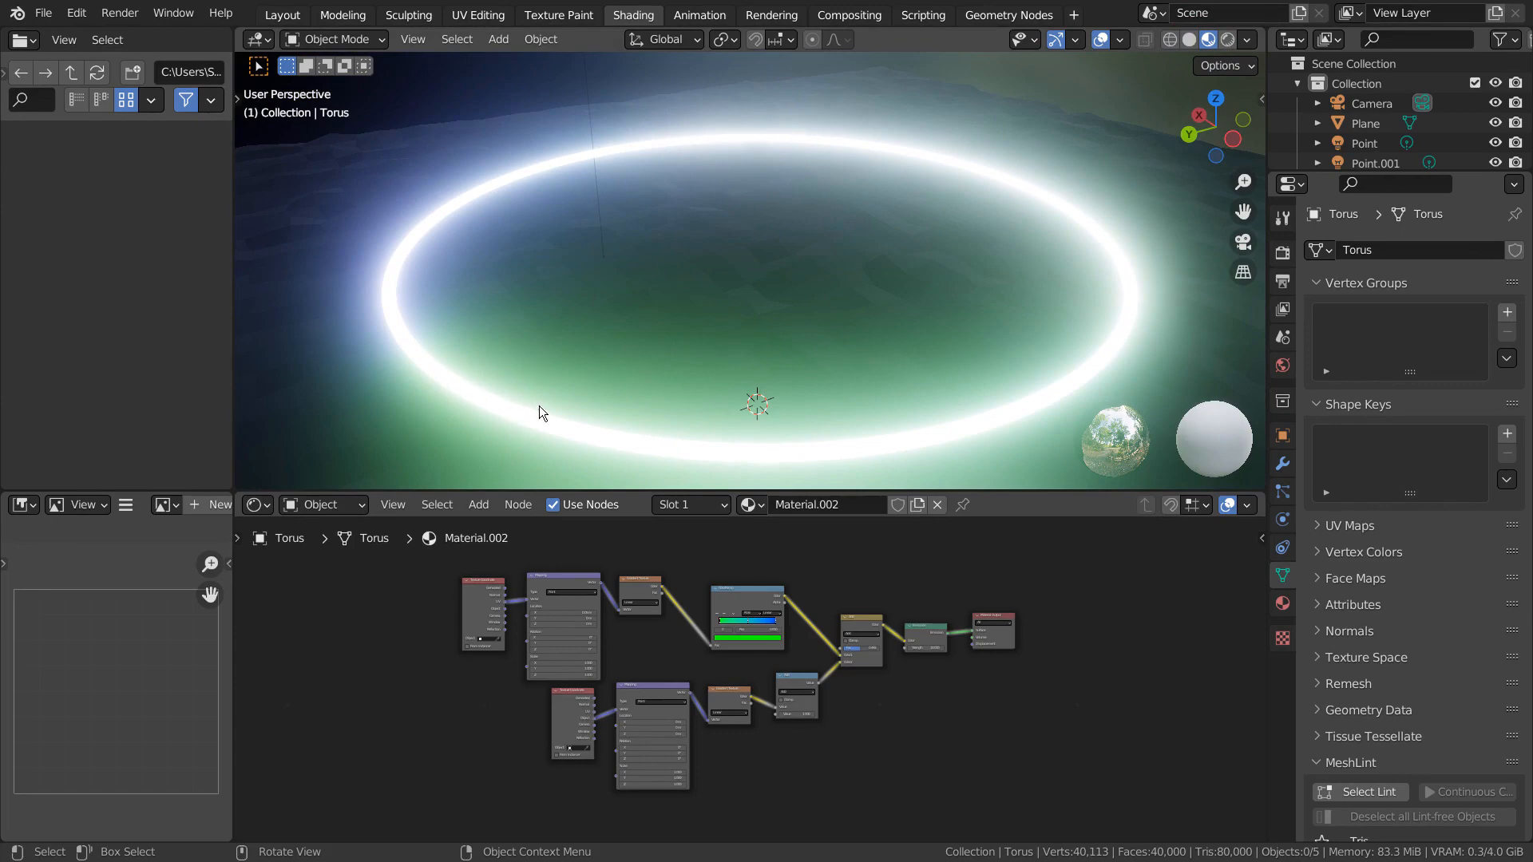
drag(539, 410, 866, 387)
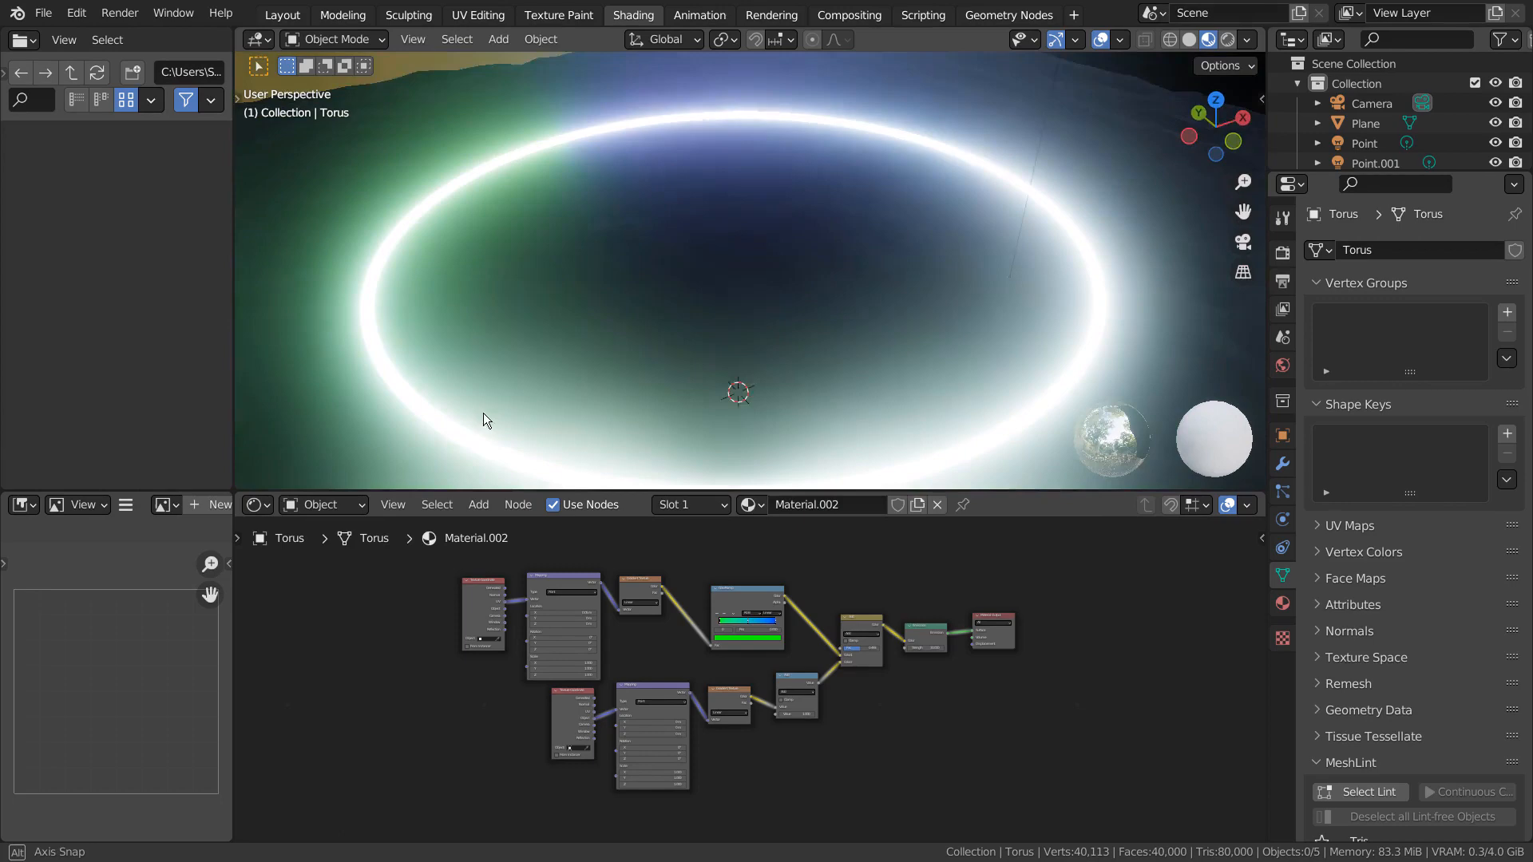
drag(489, 420, 861, 356)
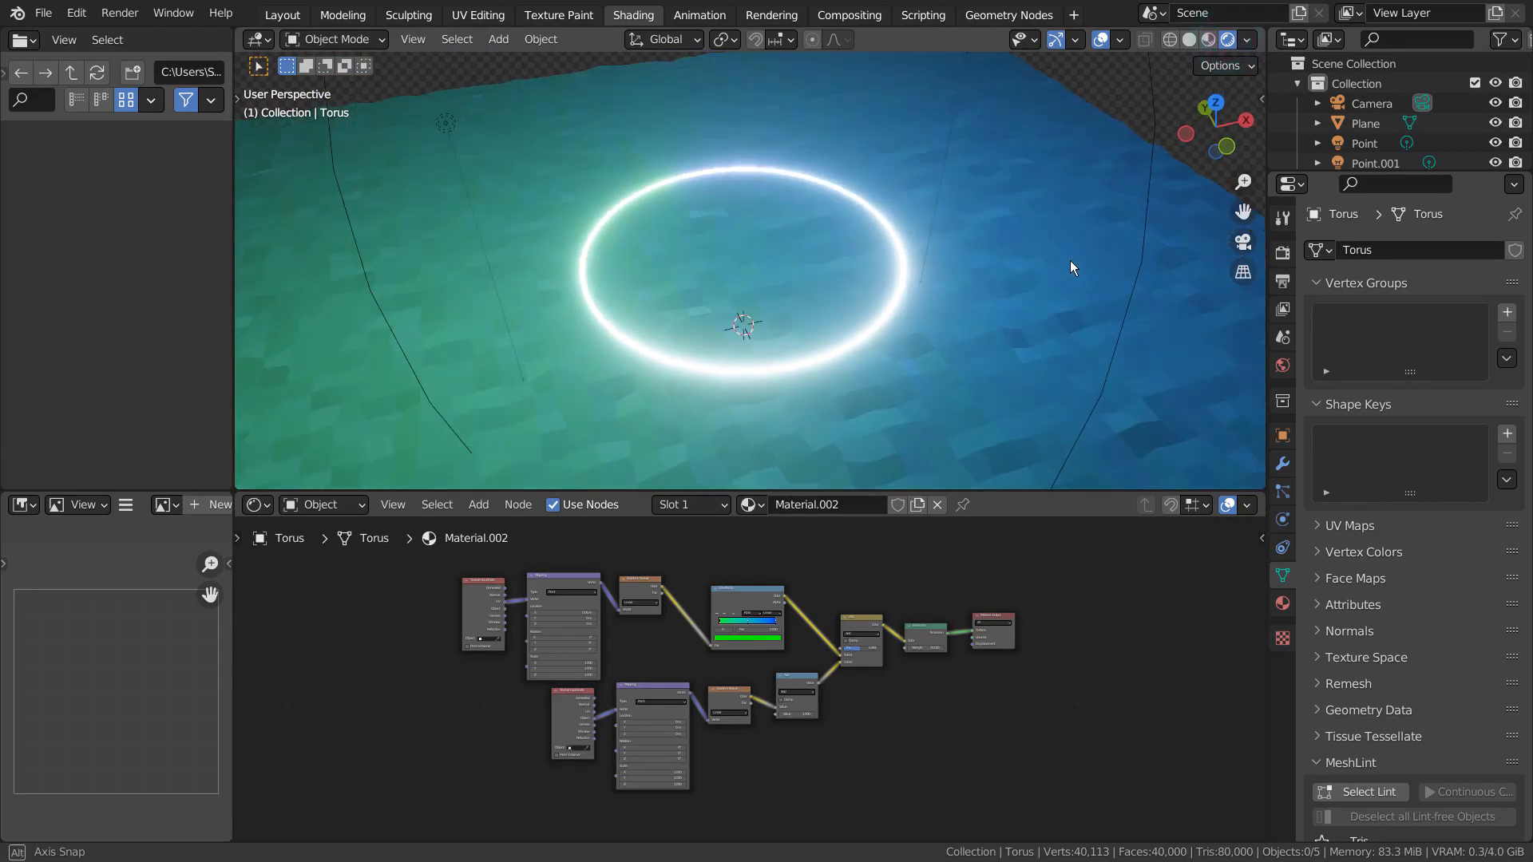
click(1282, 365)
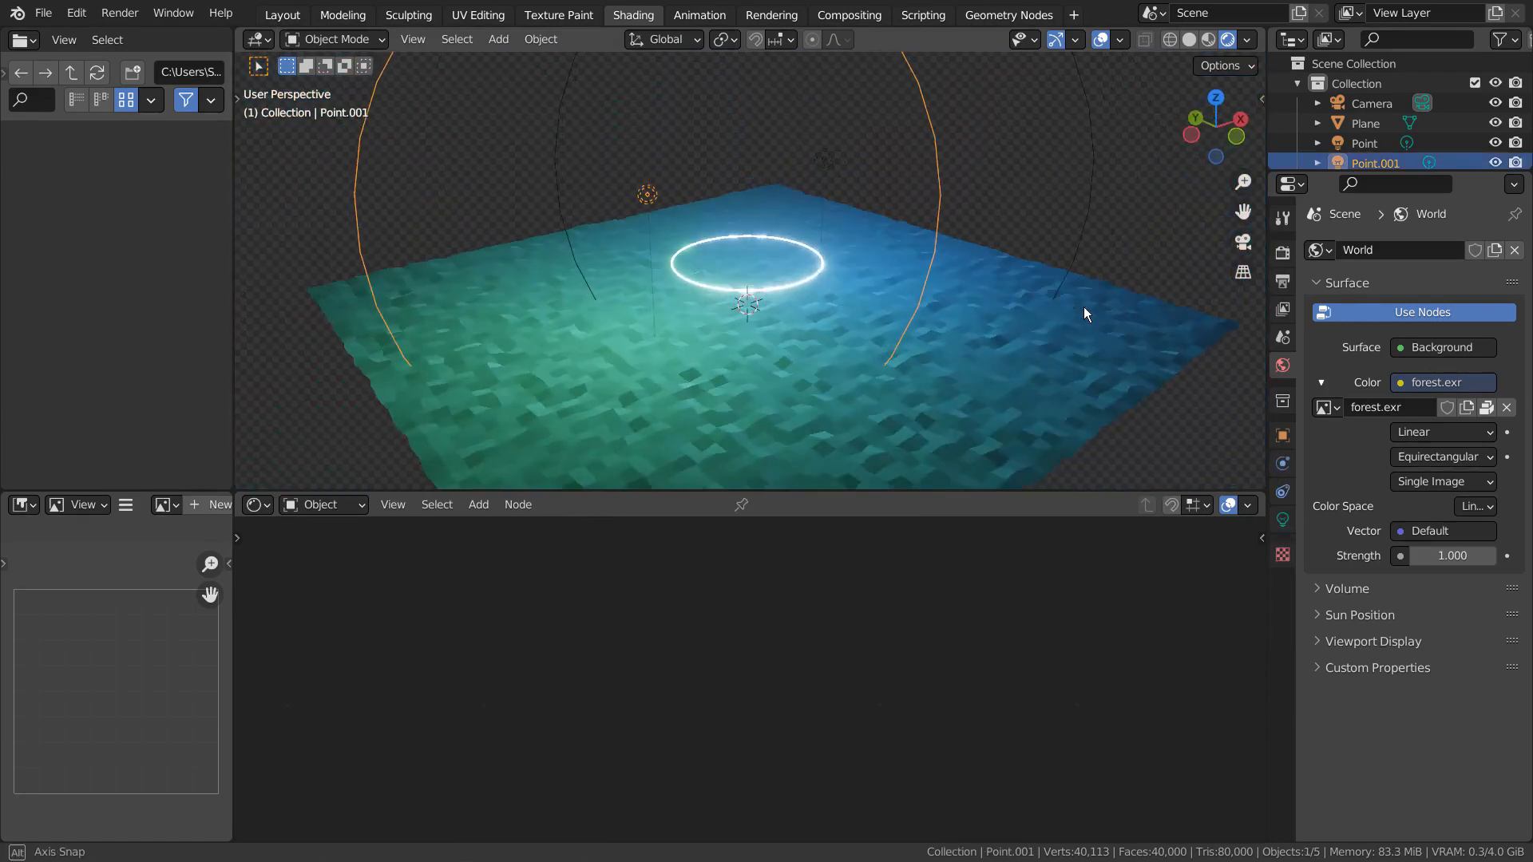
Step: Return to the Layout workspace and look through the scene camera at the glowing ring
drag(1083, 313, 931, 372)
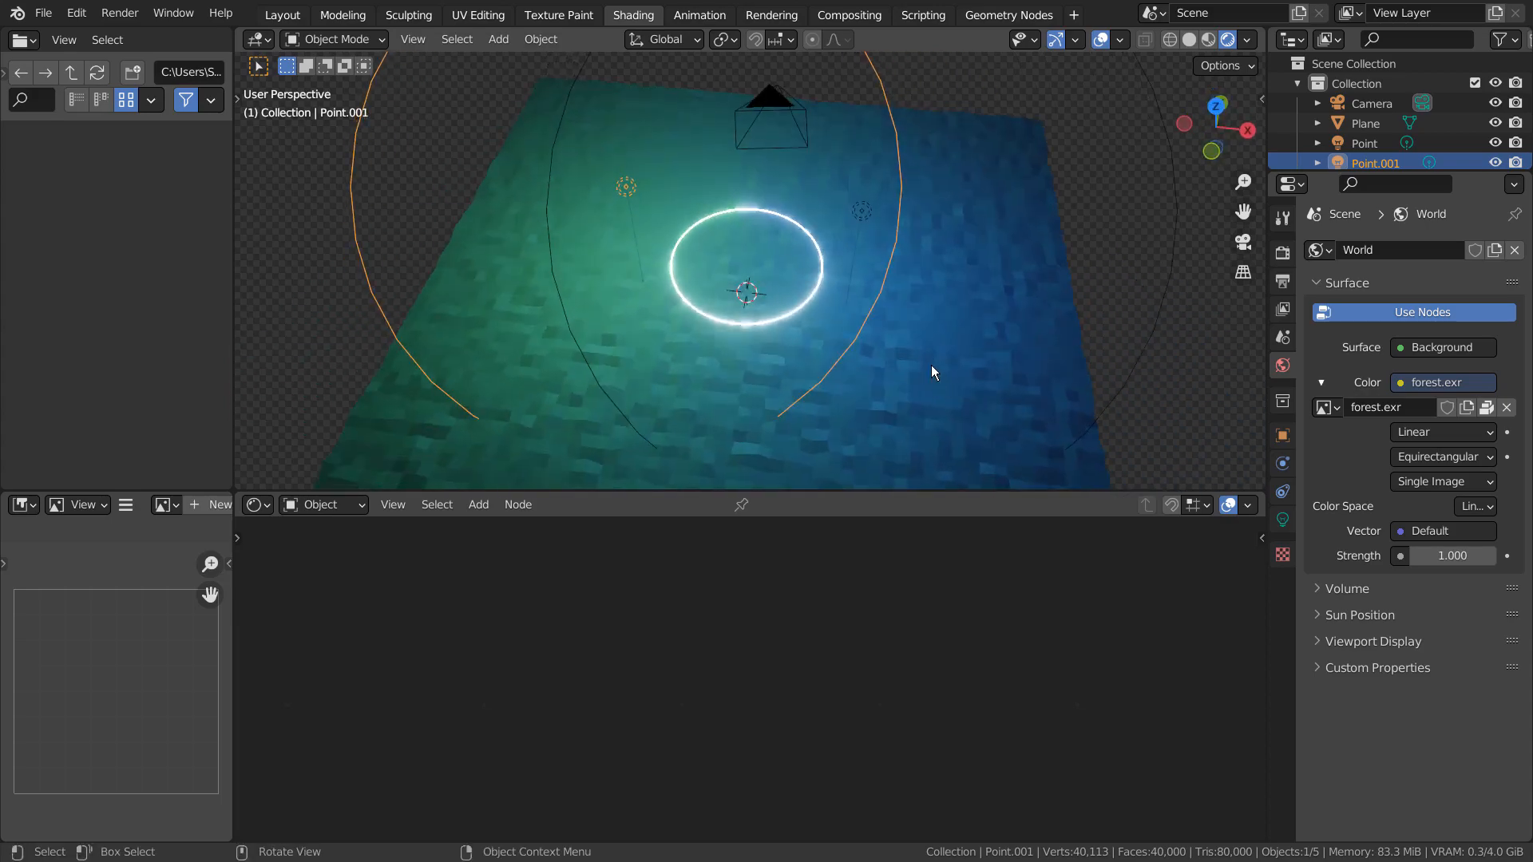
click(281, 14)
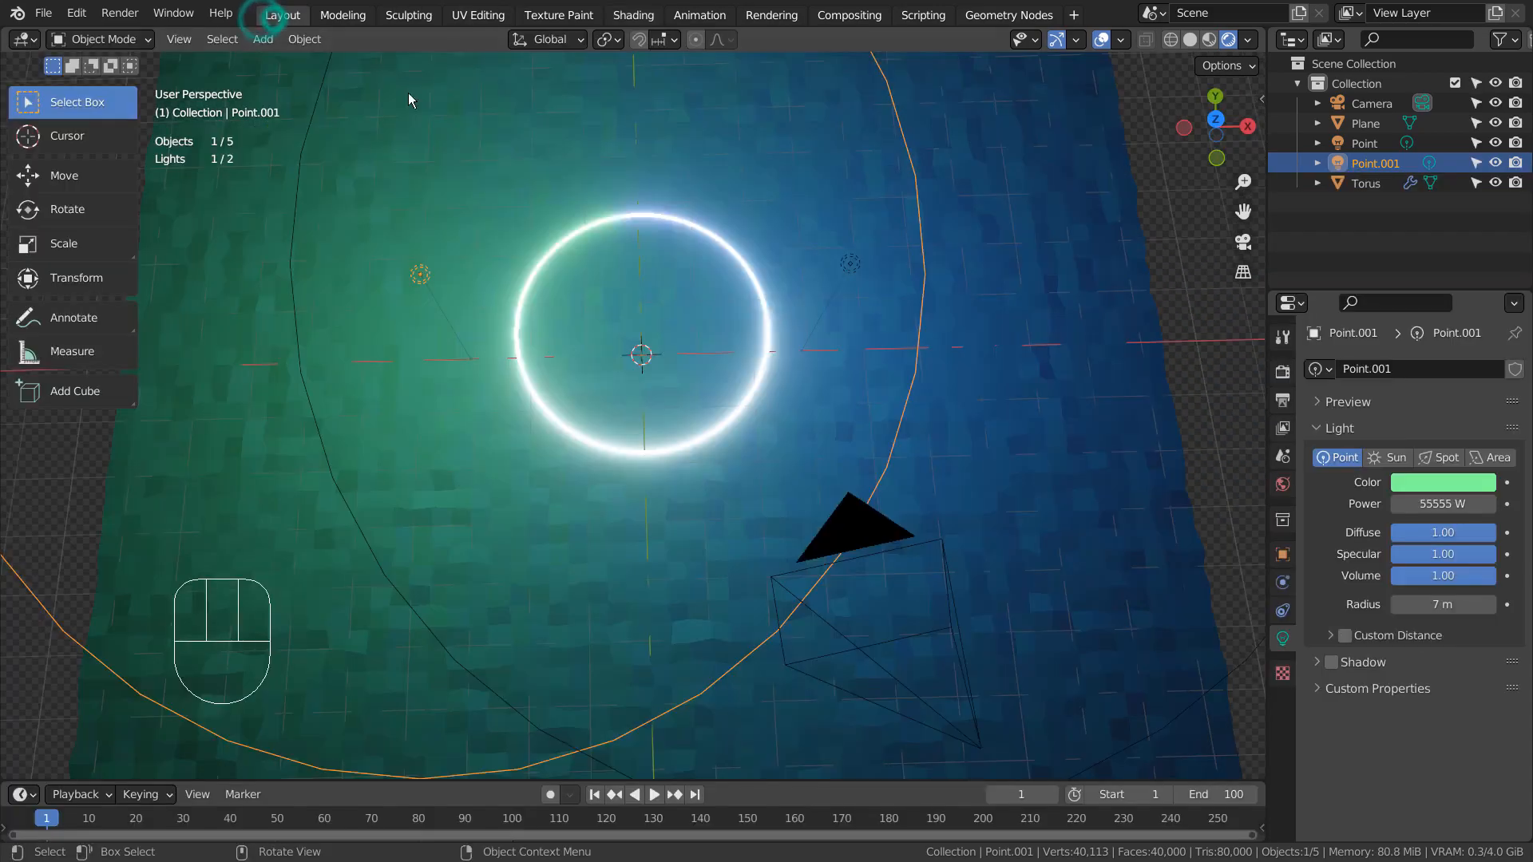
key(KP_0)
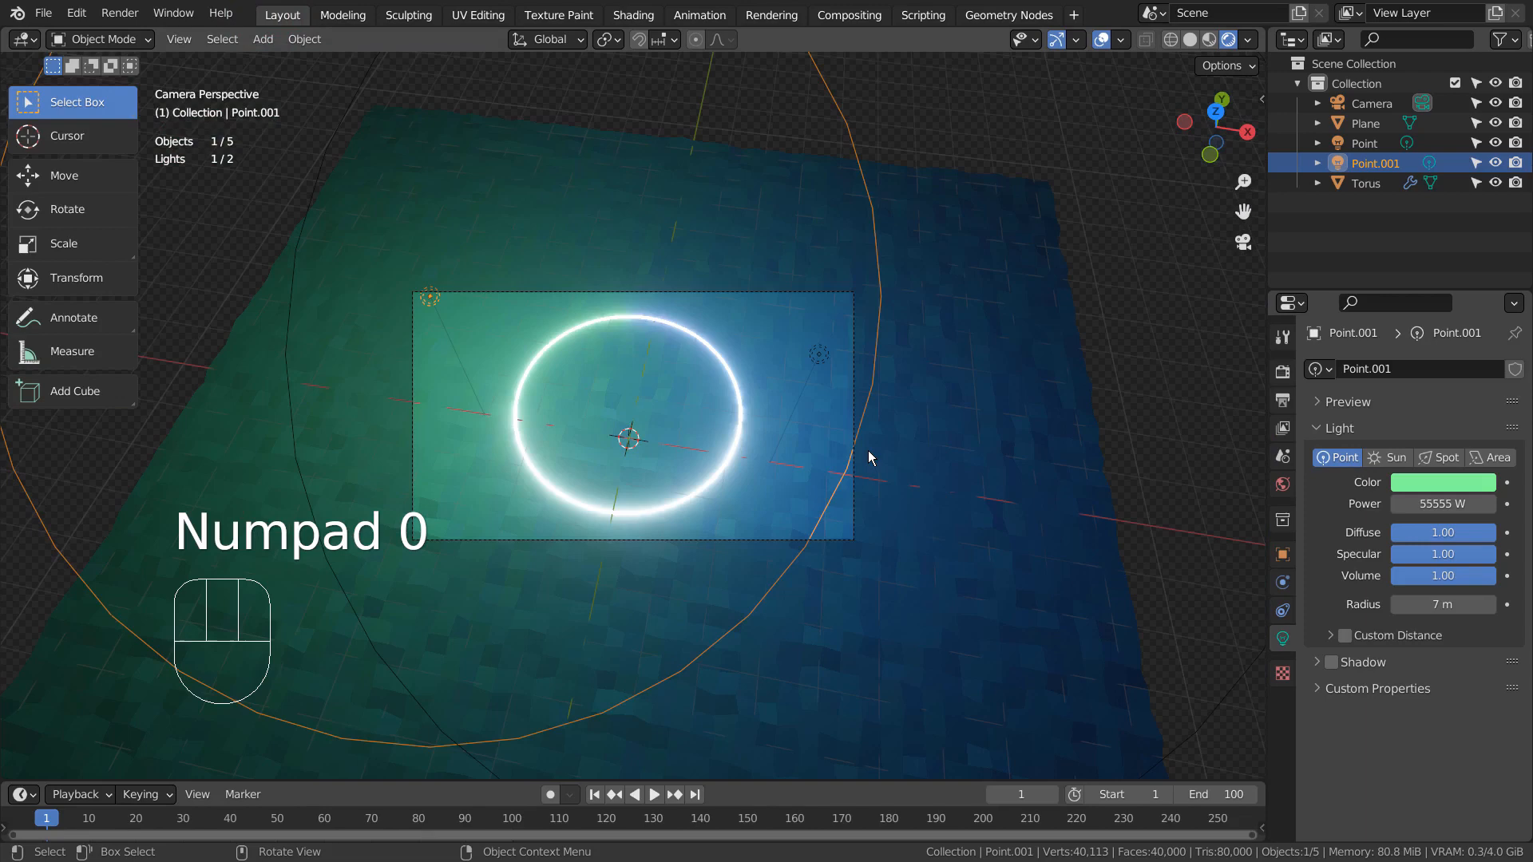